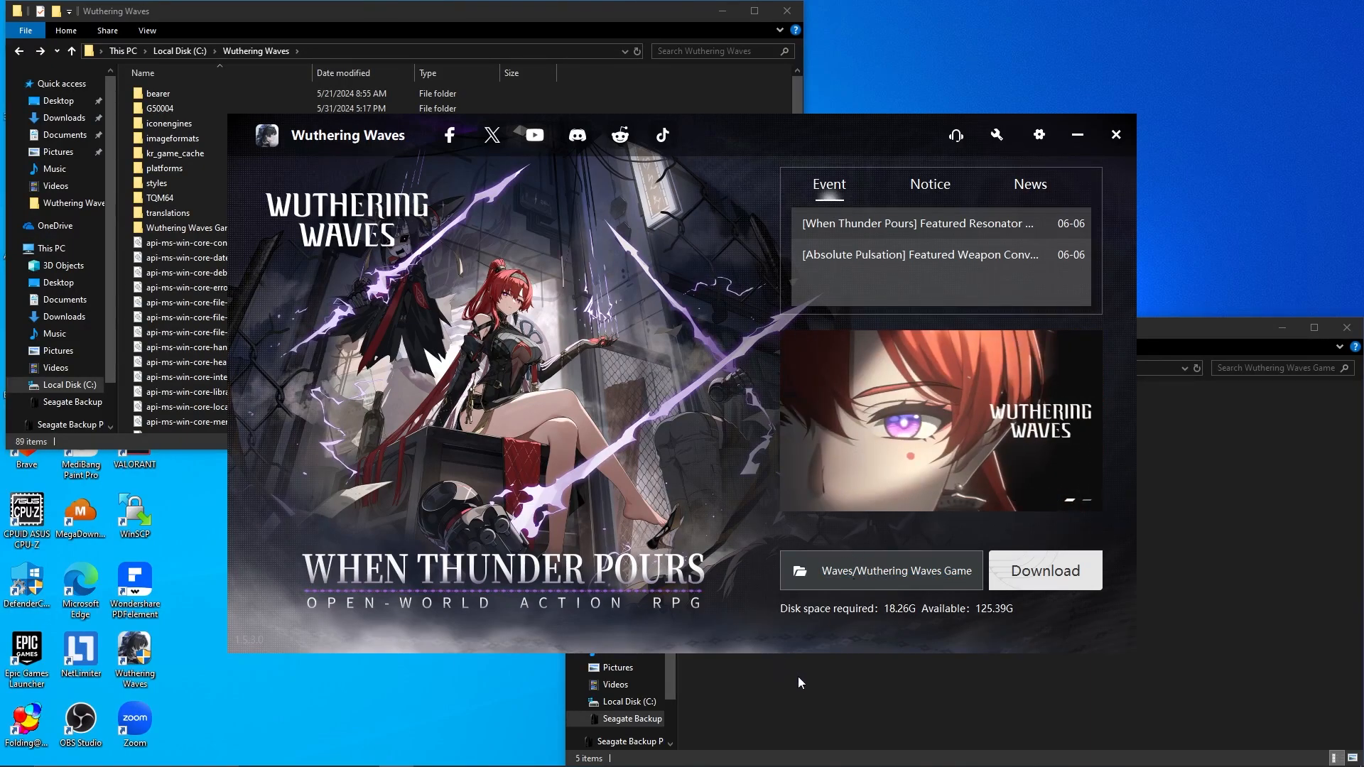
mouse_move(718, 672)
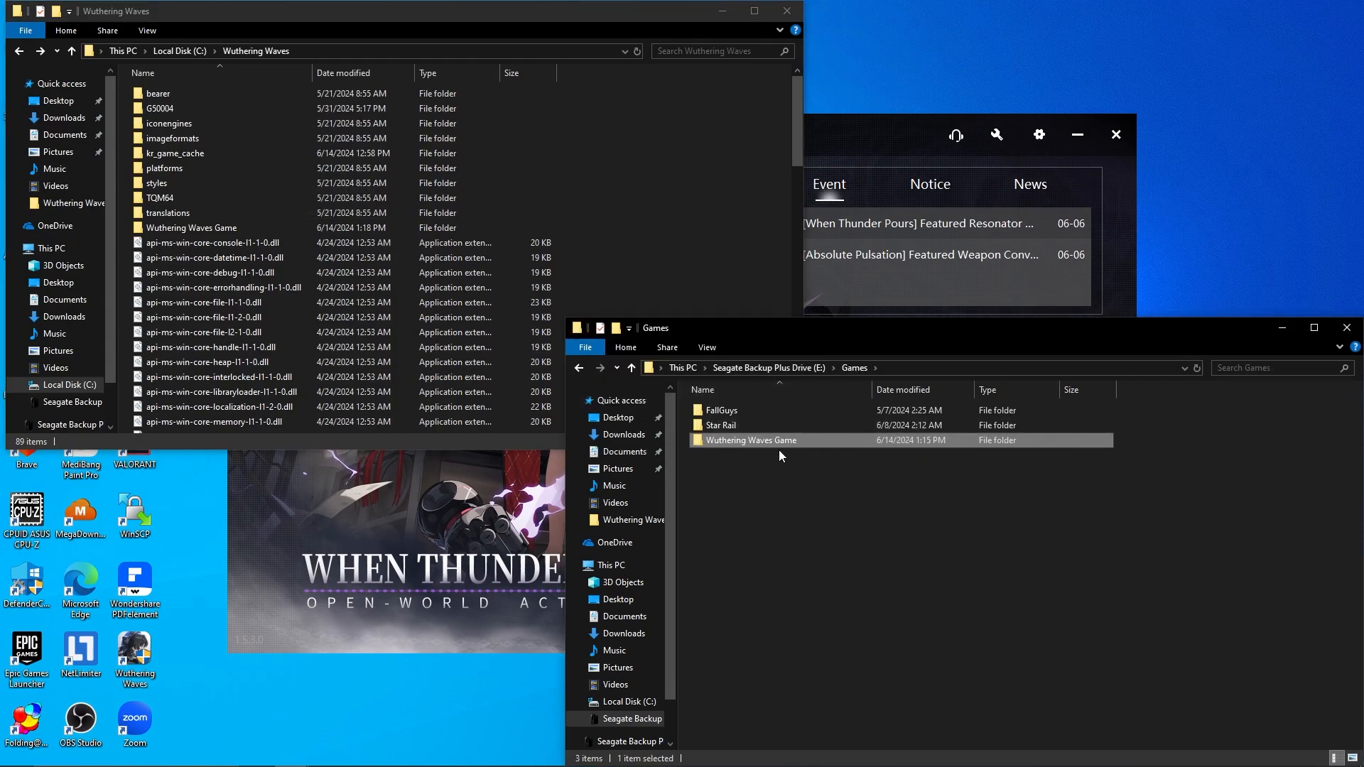
Open the Wuthering Waves Game folder inside C:\Wuthering Waves, finding it empty
double_click(753, 439)
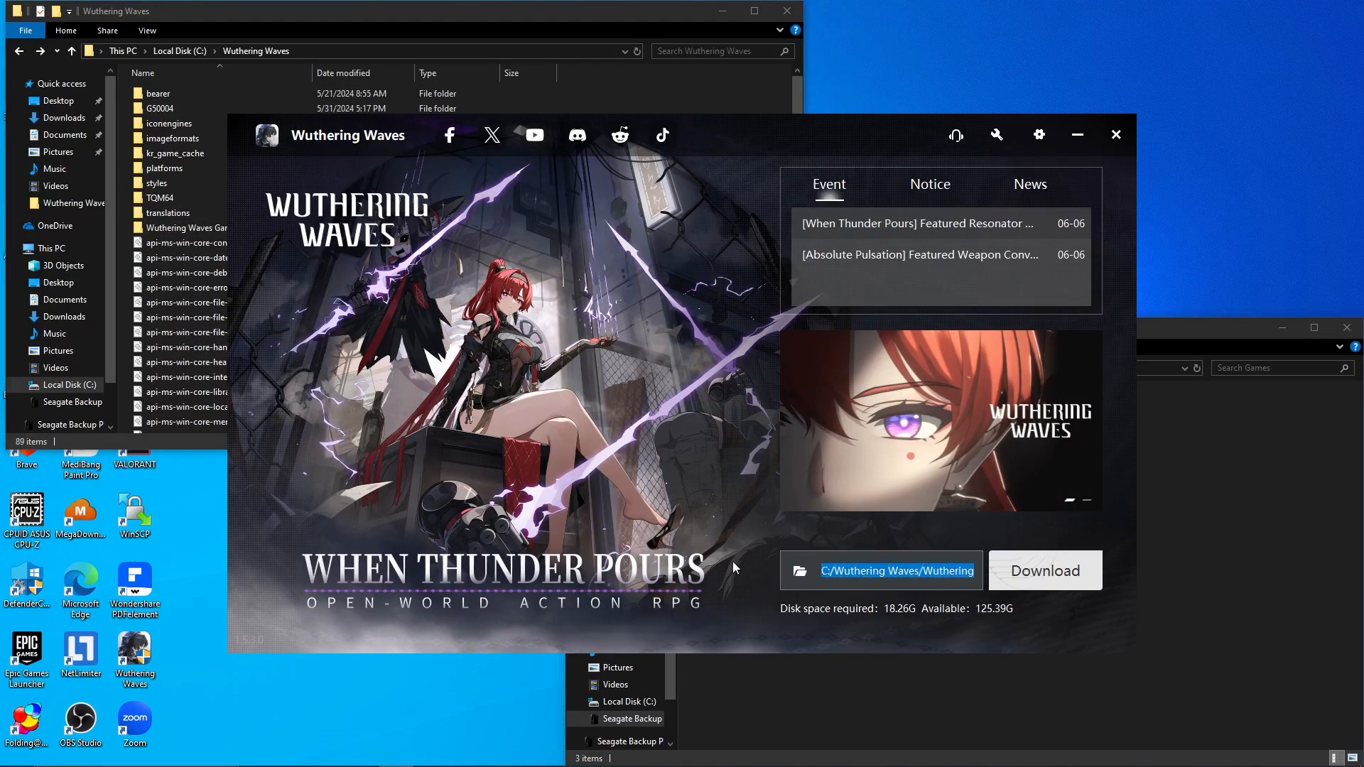
click(209, 362)
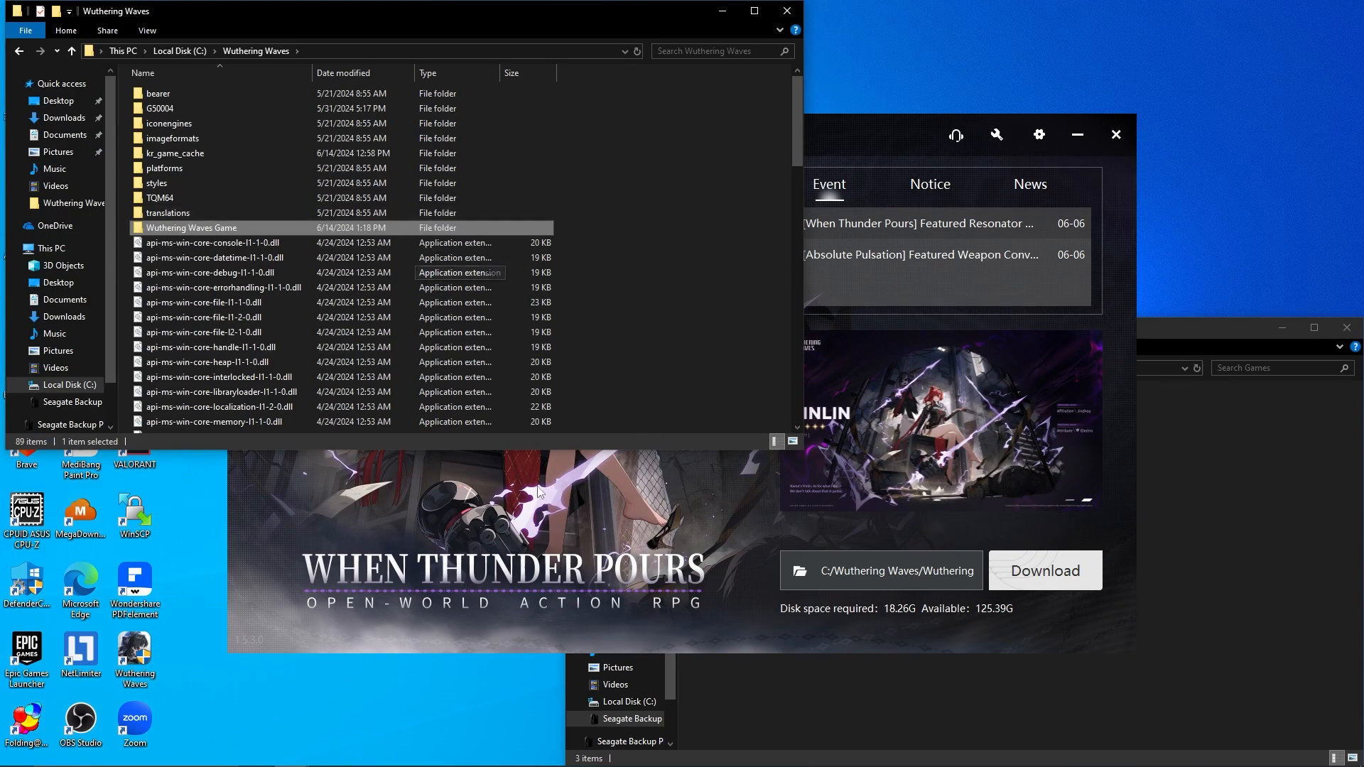
mouse_move(184, 229)
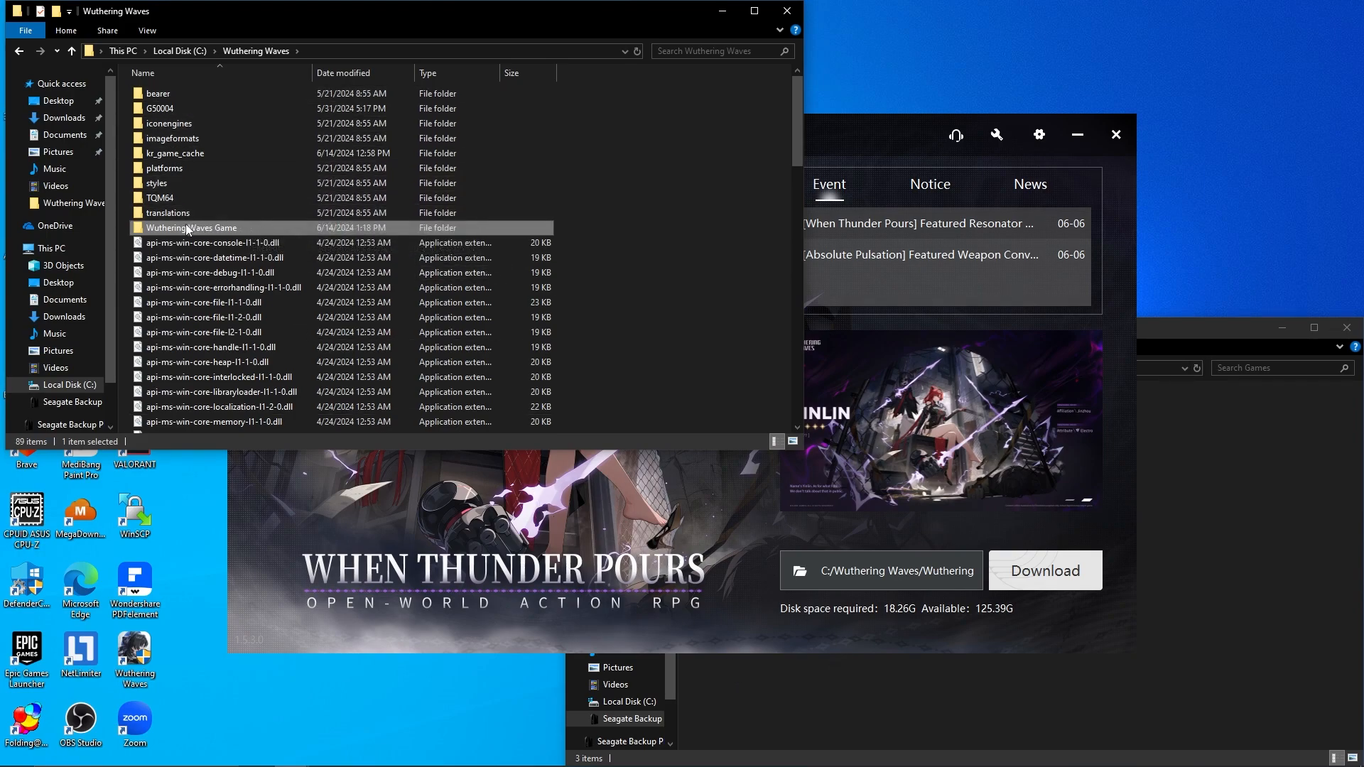
double_click(190, 227)
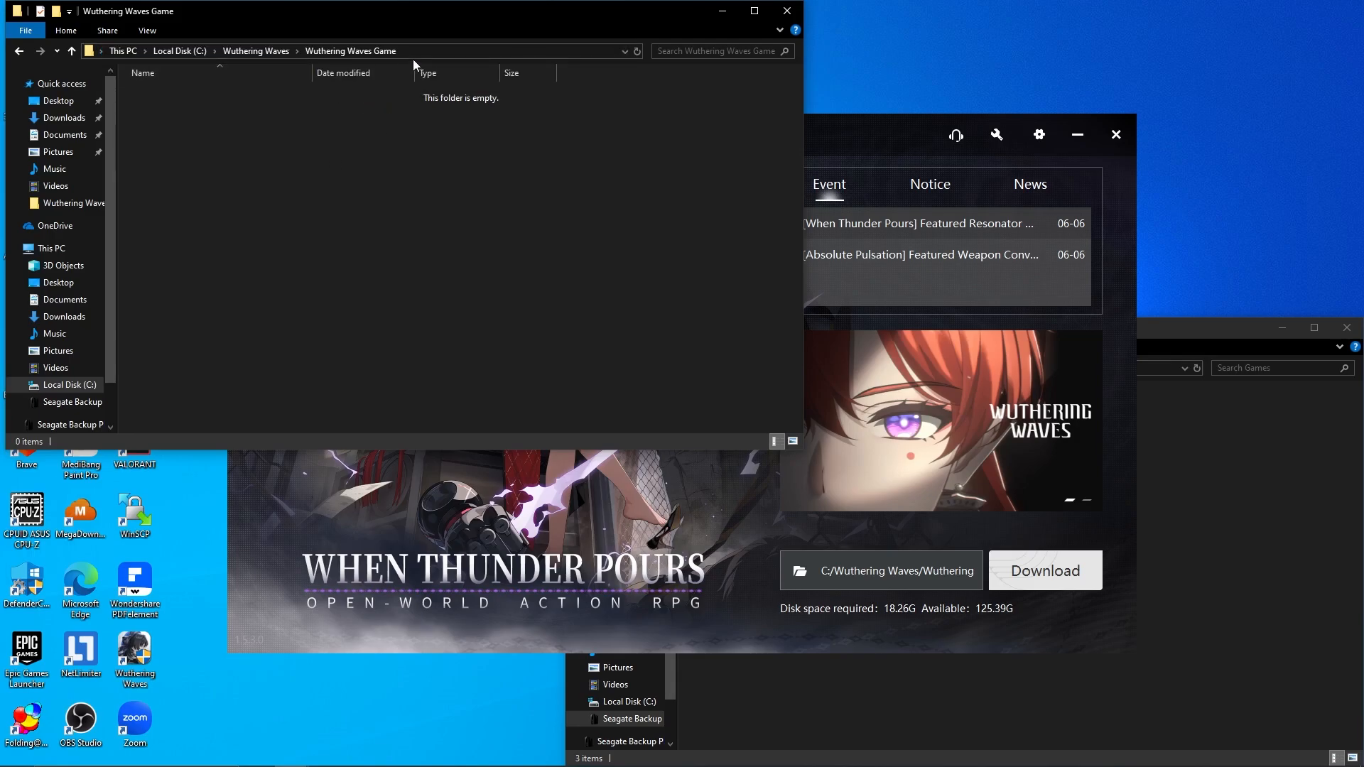
Launch Notepad from the Run prompt and note the intended C:\Wuthering Waves\Wuthering Waves Game path
key(Win+r)
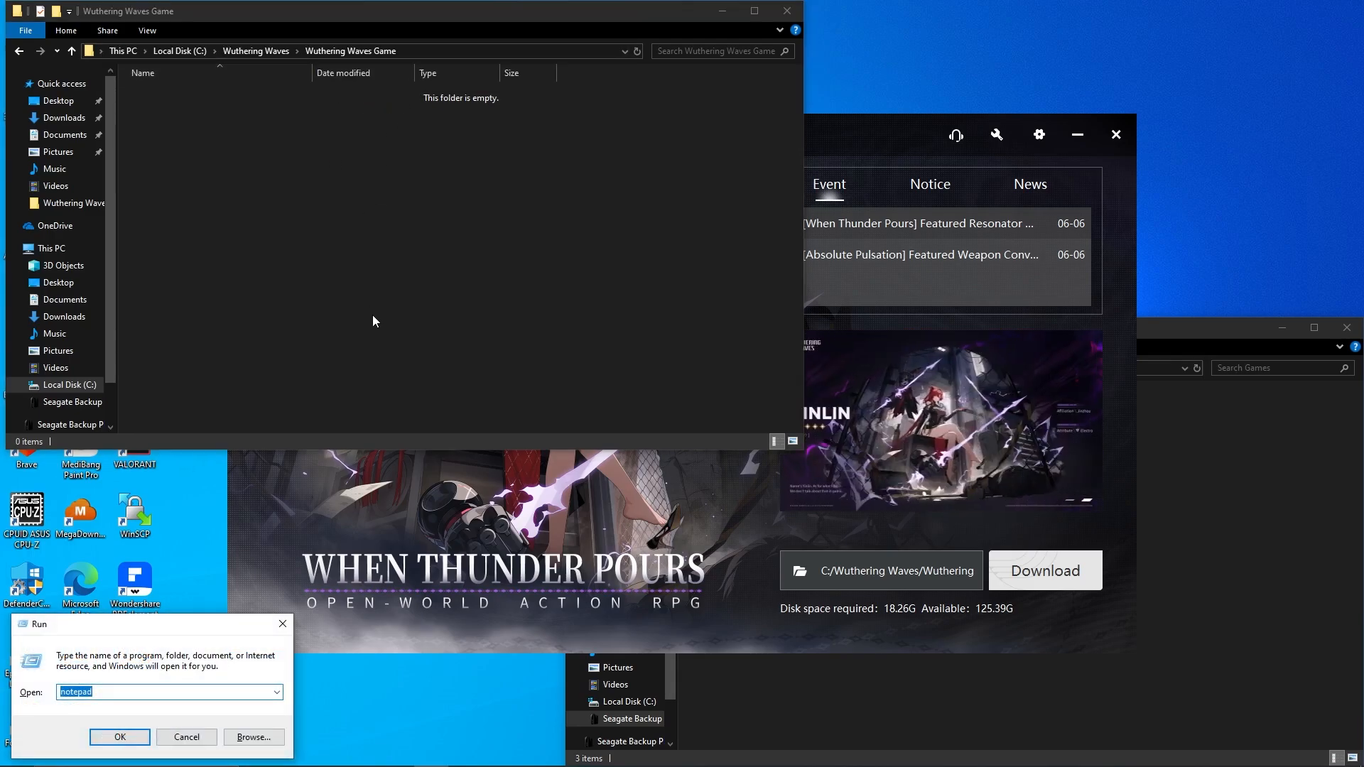
text(NOTEPAD)
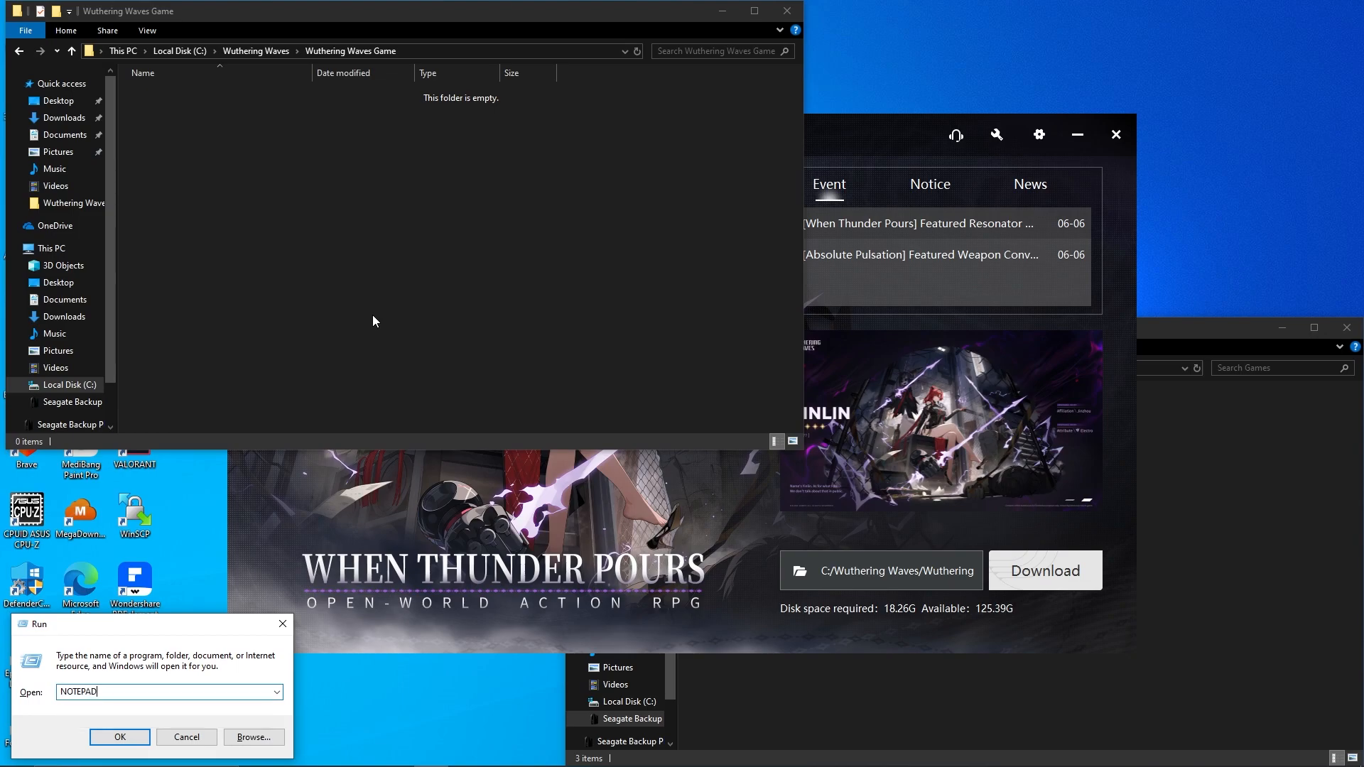
click(120, 737)
text(Where game wants to be downloadedC:\Wuthering Waves\Wuthering Waves Game)
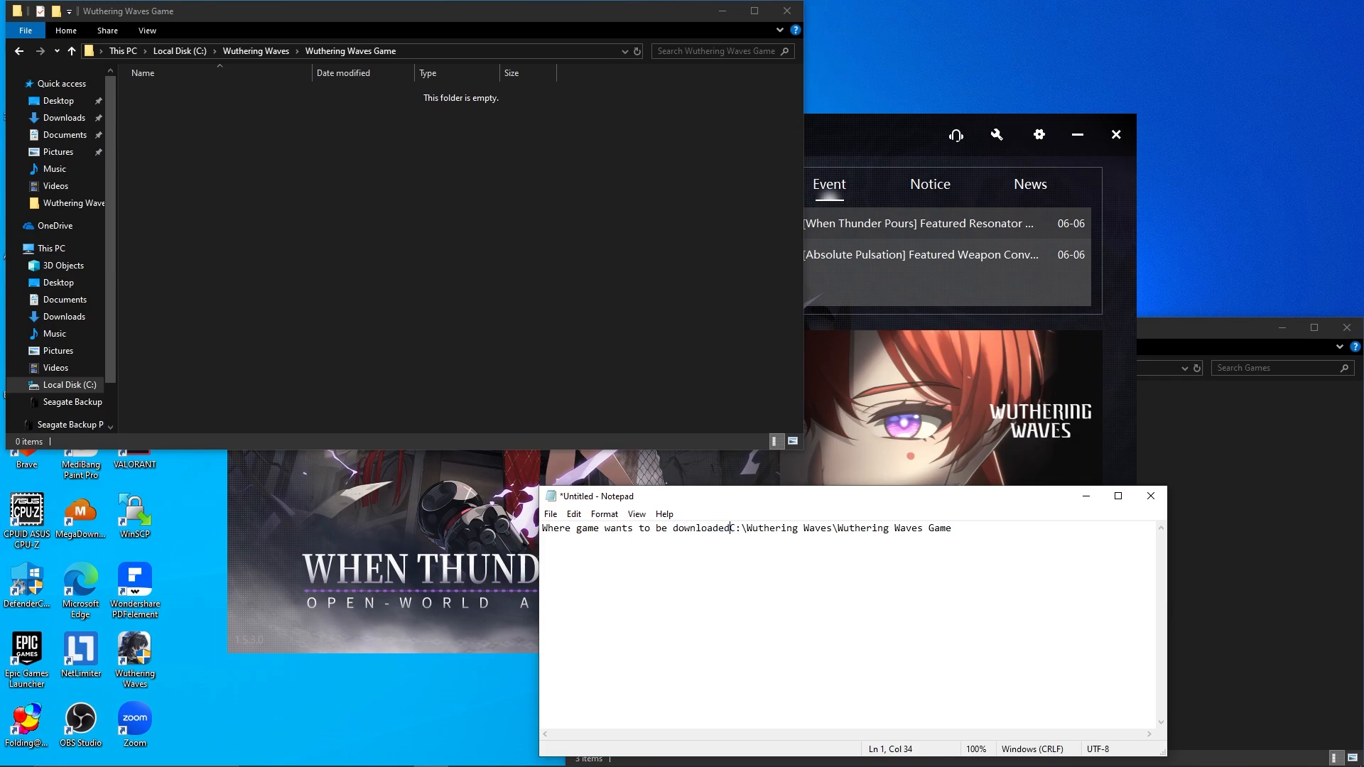
key(enter)
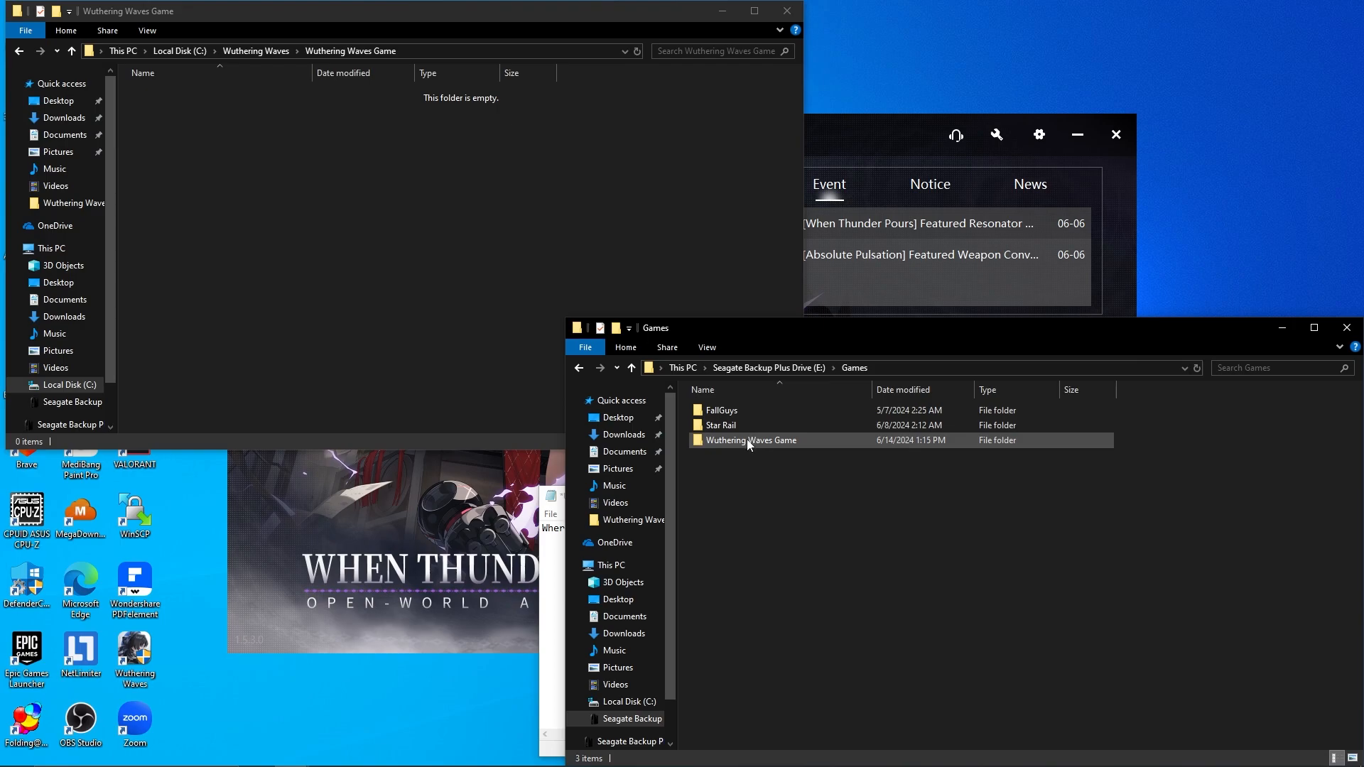
Note that the files actually are in E:\Games\Wuthering Waves Game after checking the E: folder
double_click(750, 441)
text(Where game files actually)
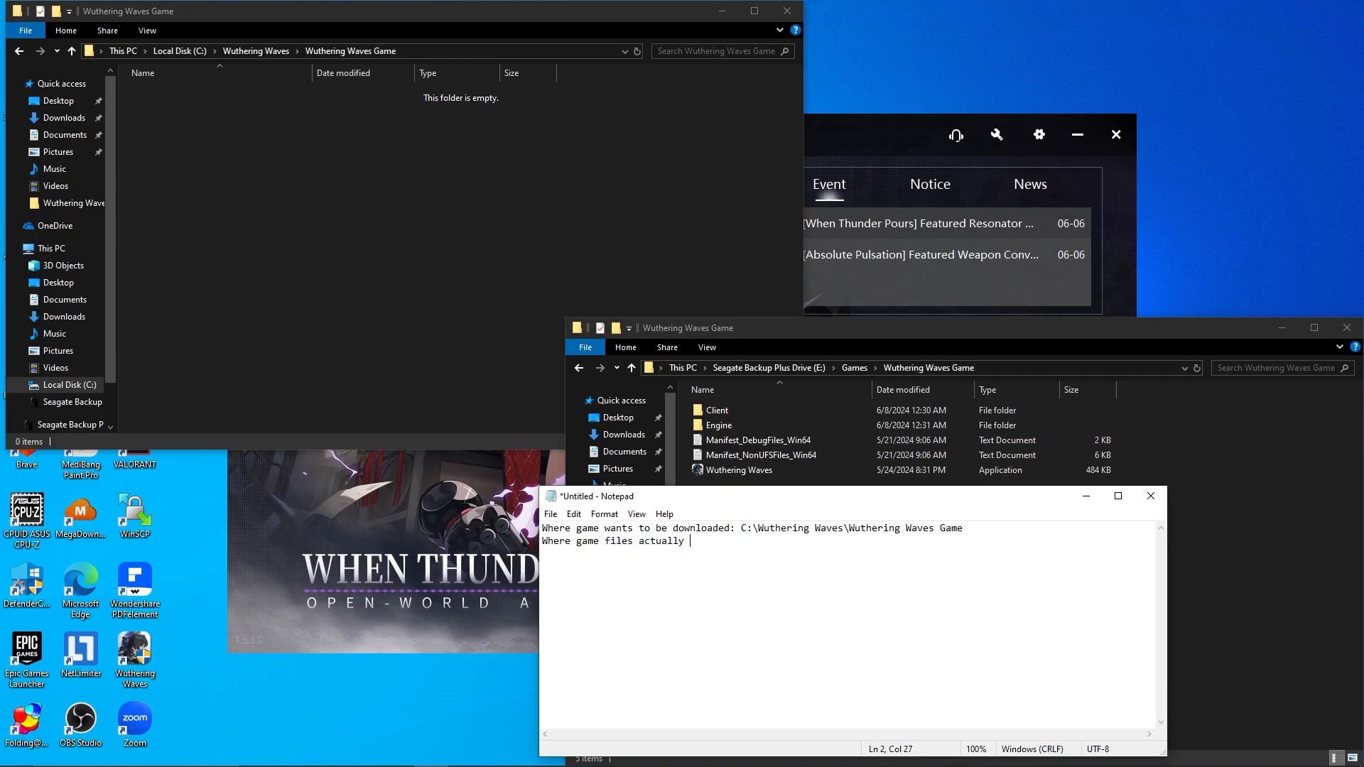
text(are: E:\Games\Wuthering Waves Game)
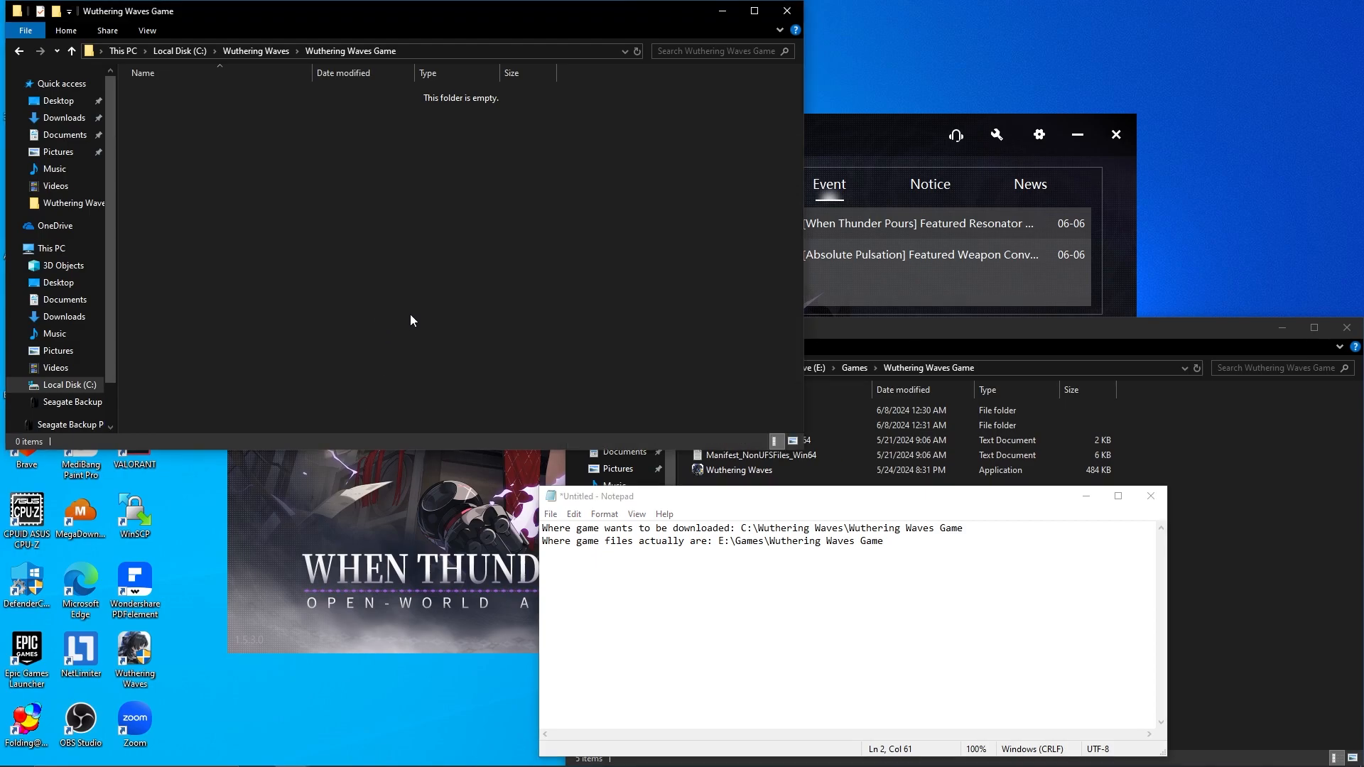
mouse_move(255, 51)
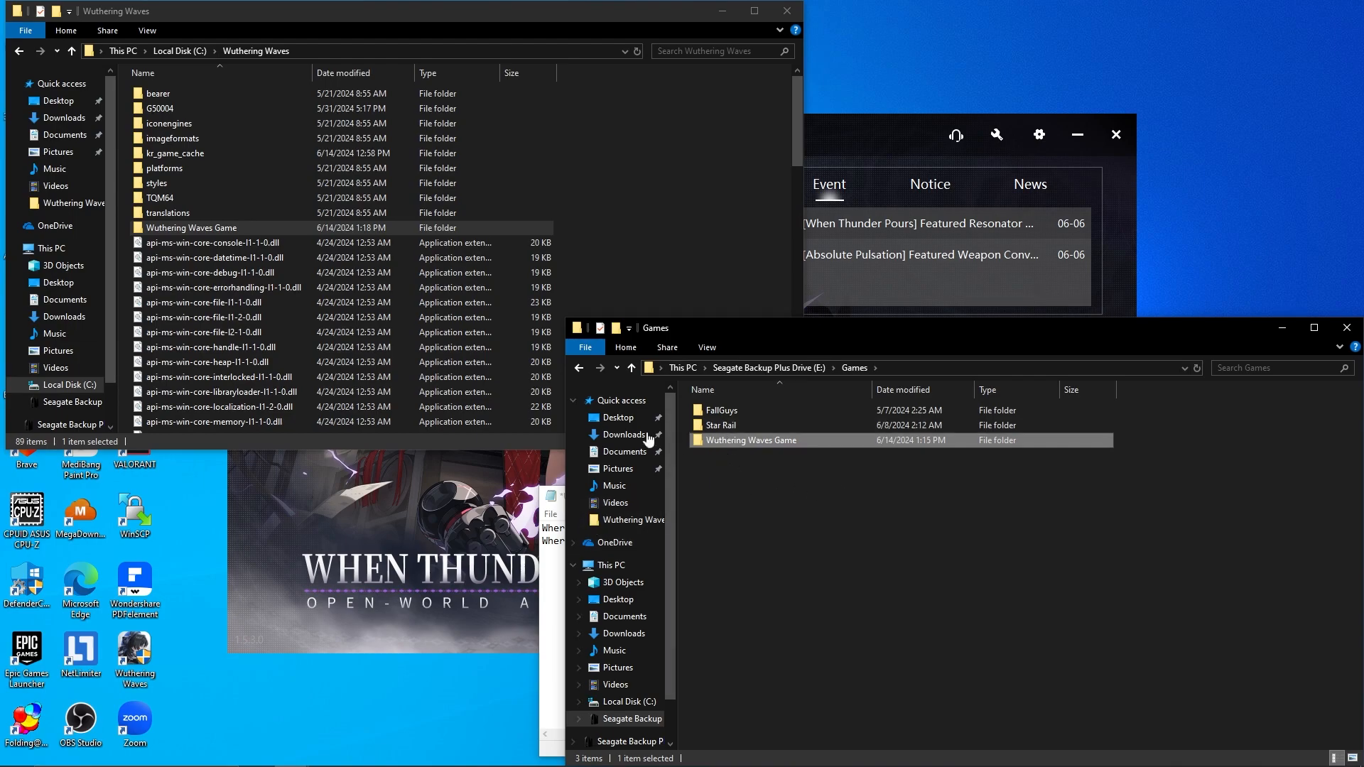
Start an administrator Command Prompt by searching 'cmd' in the Start menu
click(220, 227)
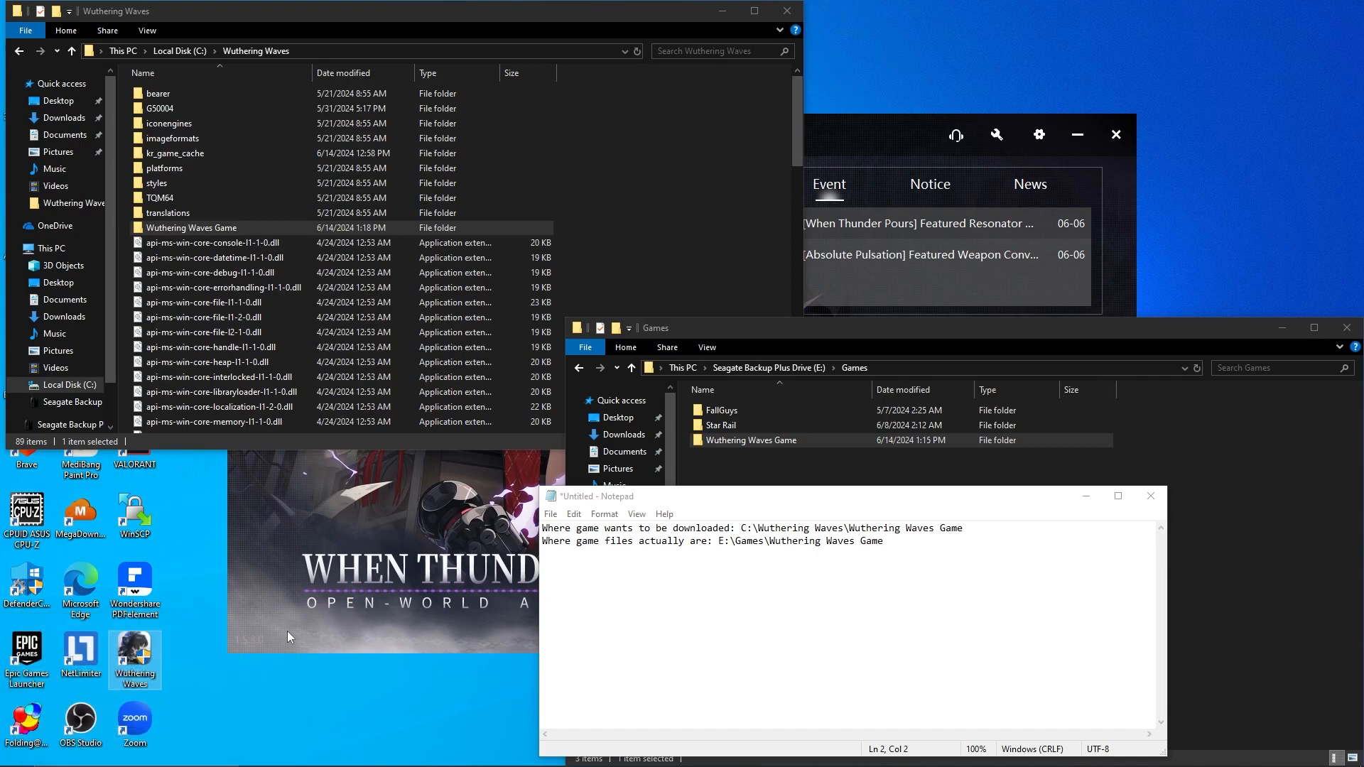
text(cmd)
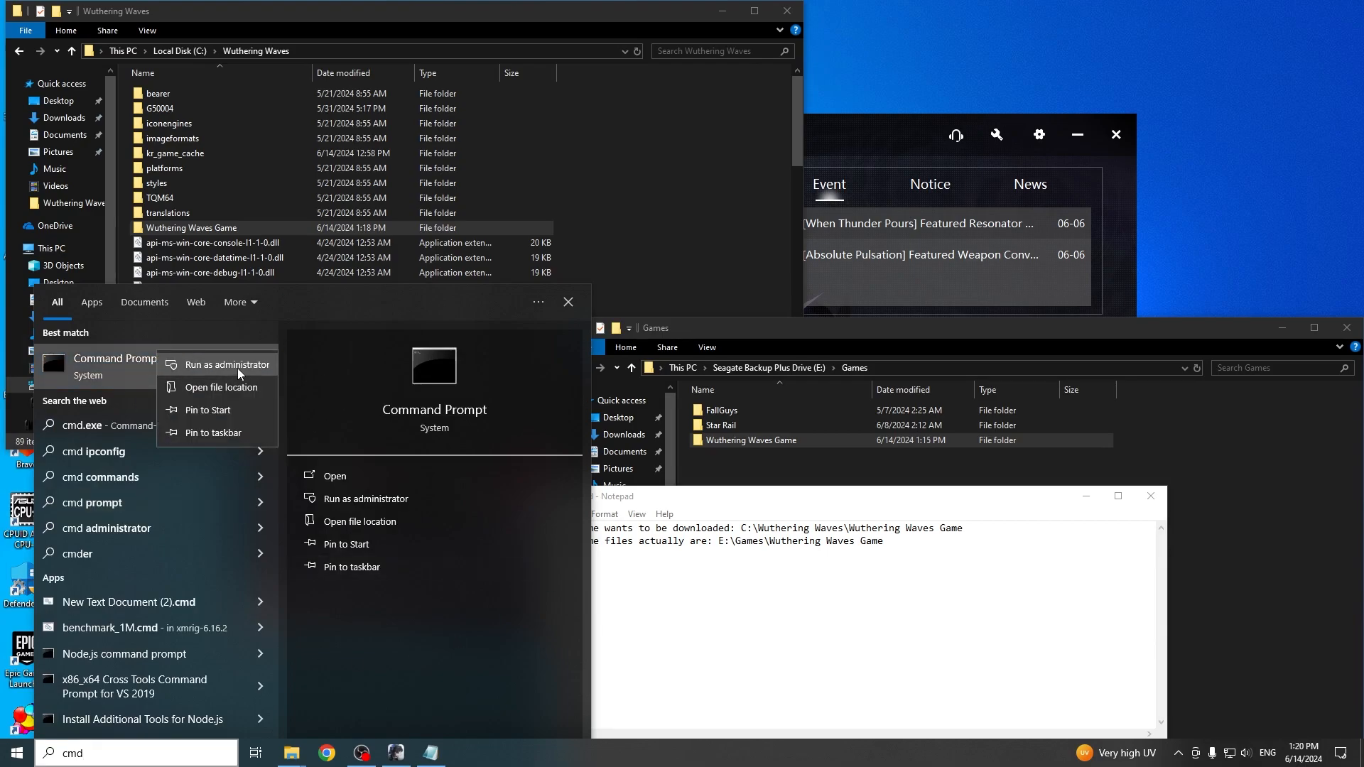
click(228, 365)
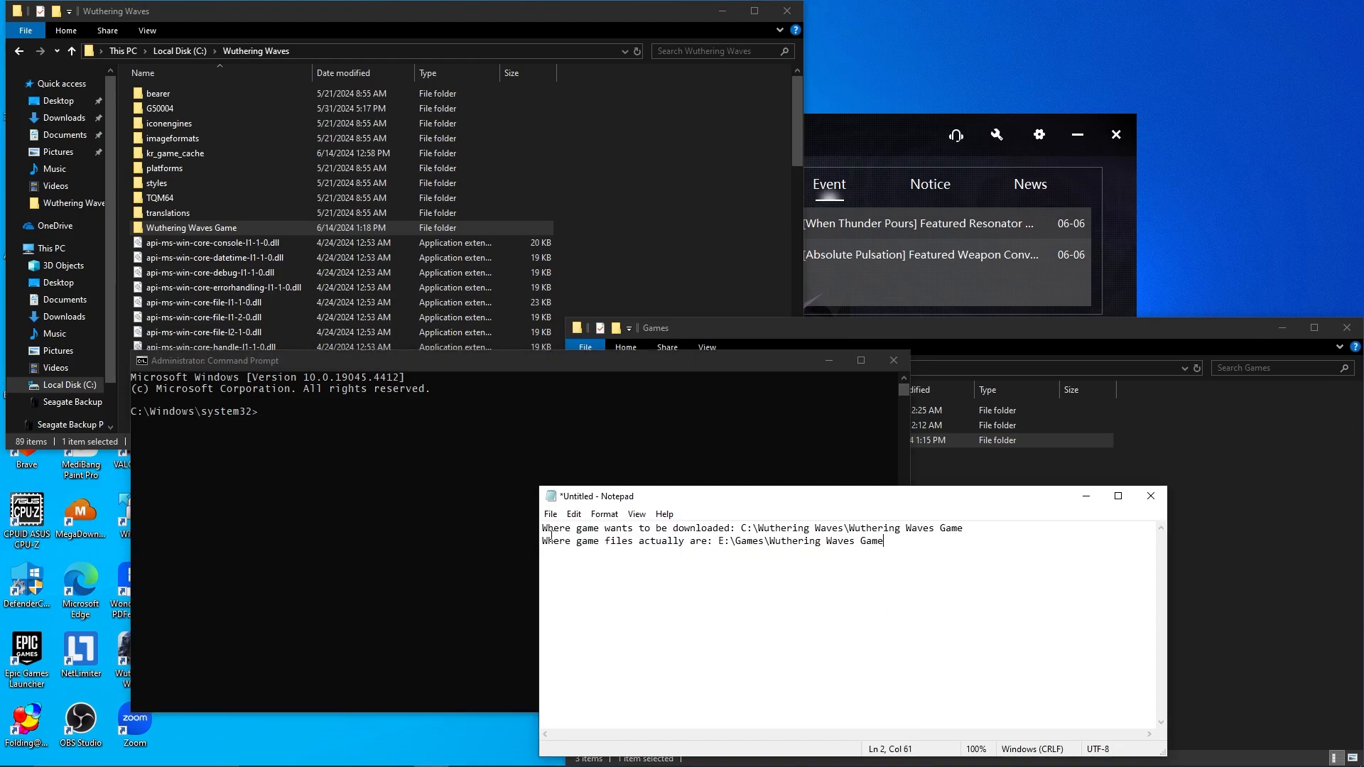
Run mklink with no arguments to display its usage help, then begin a new mklink command
text(mklink)
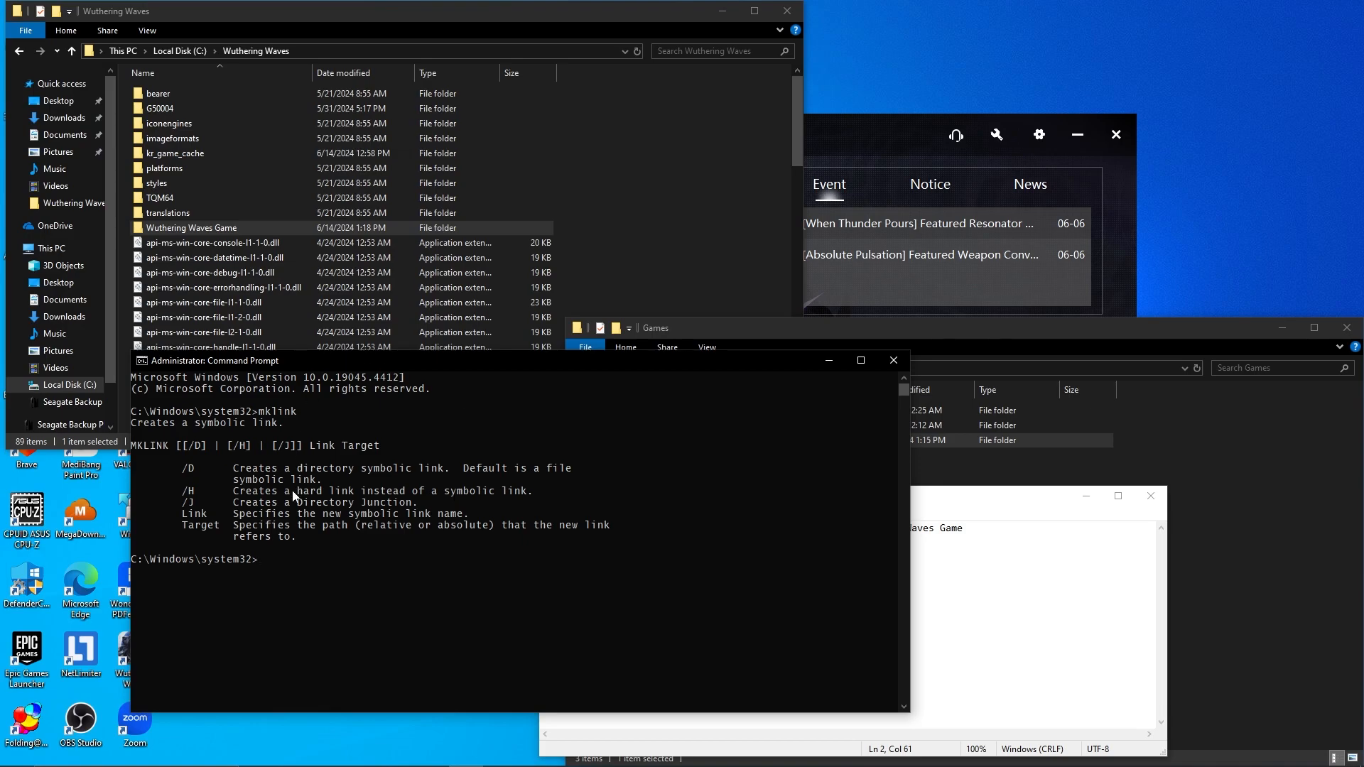
mouse_move(239, 437)
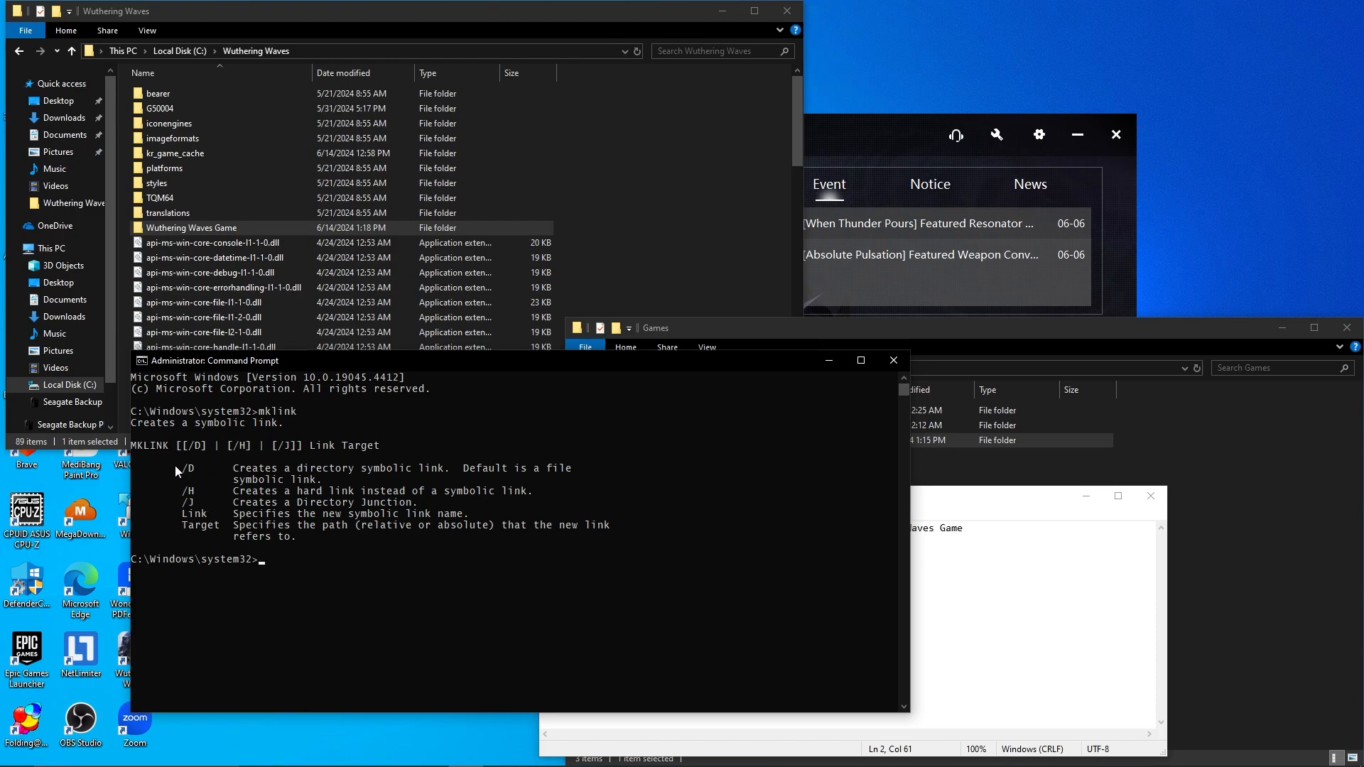
mouse_move(252, 511)
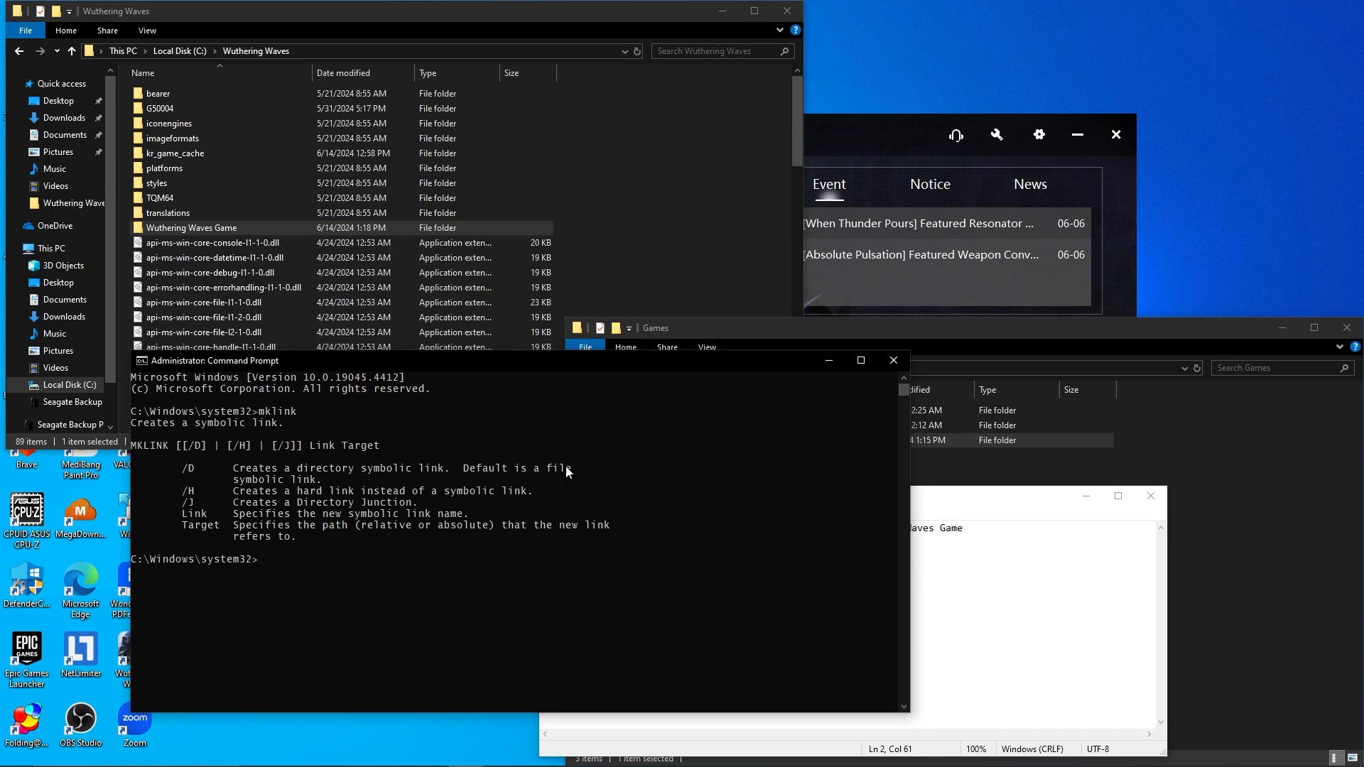
mouse_move(300, 482)
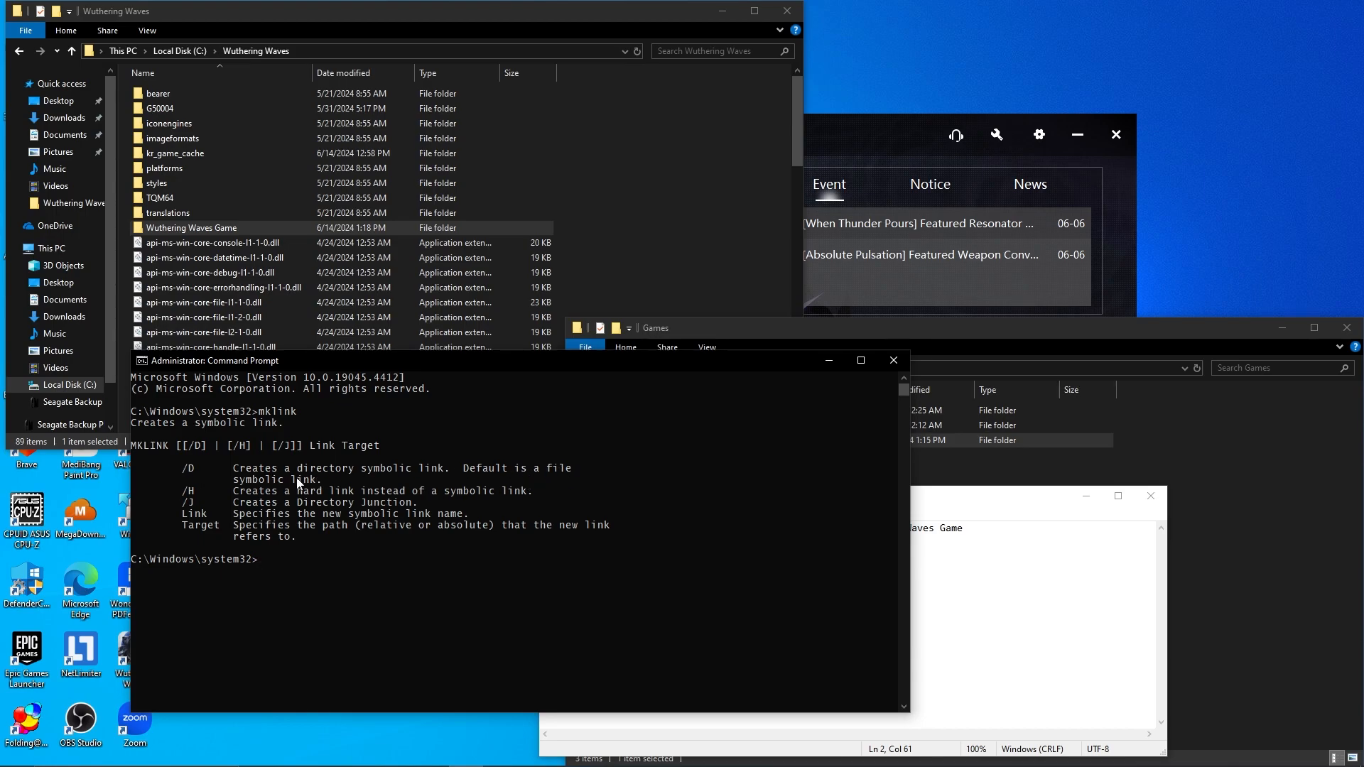
mouse_move(355, 486)
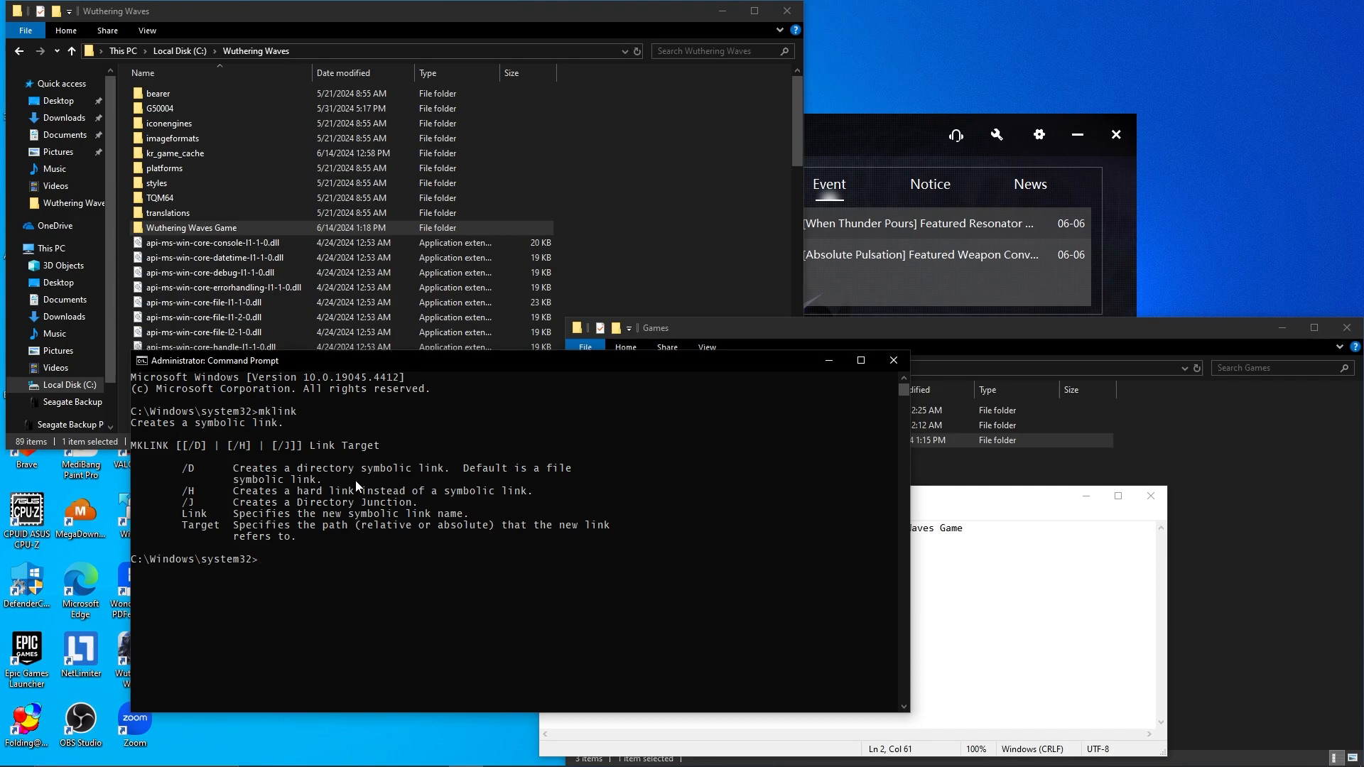
mouse_move(311, 515)
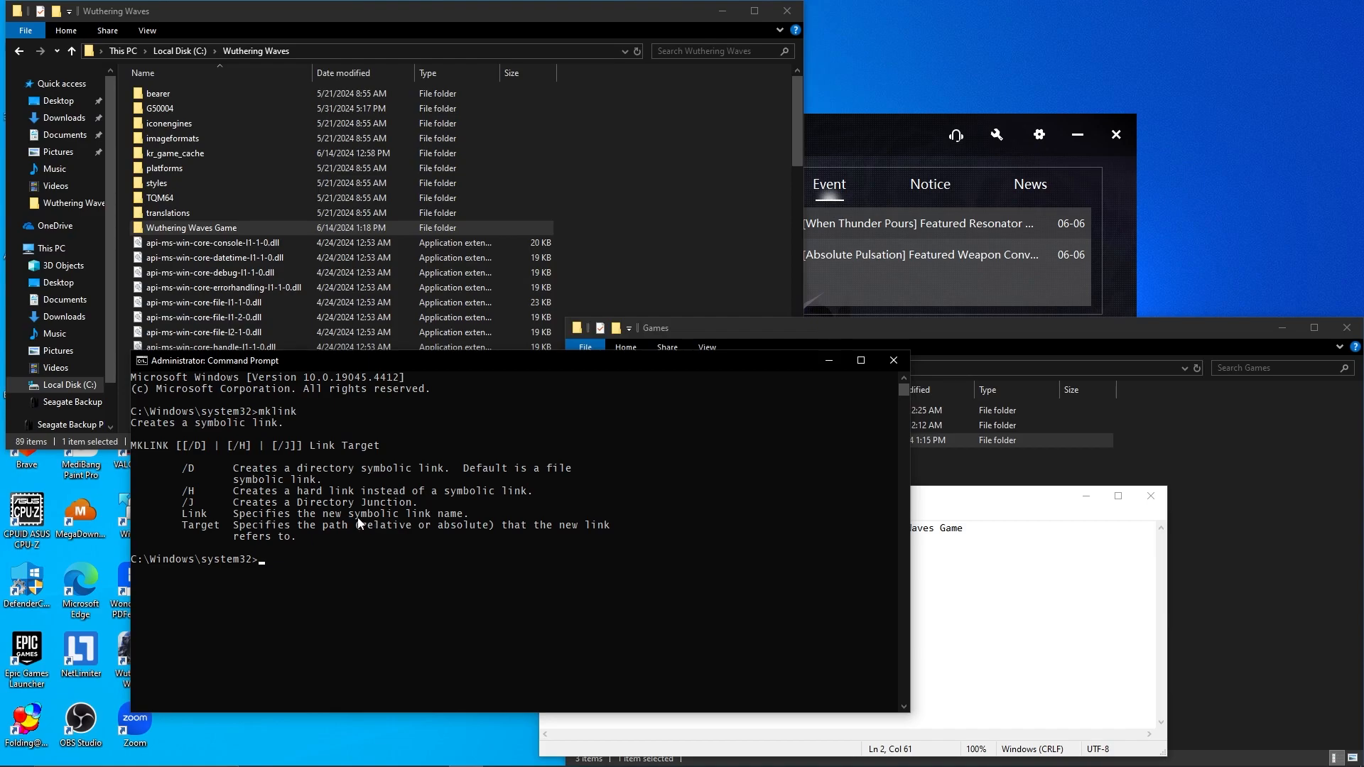
mouse_move(230, 490)
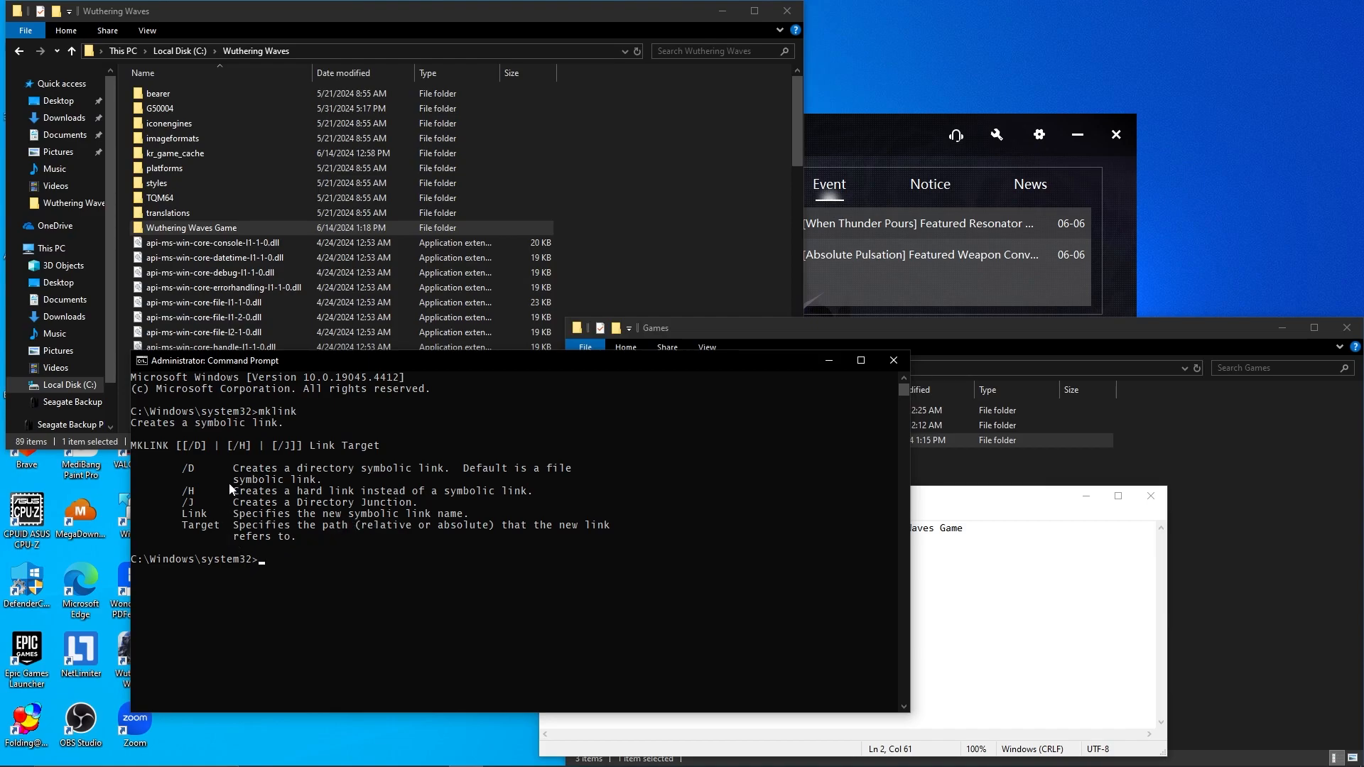
mouse_move(288, 510)
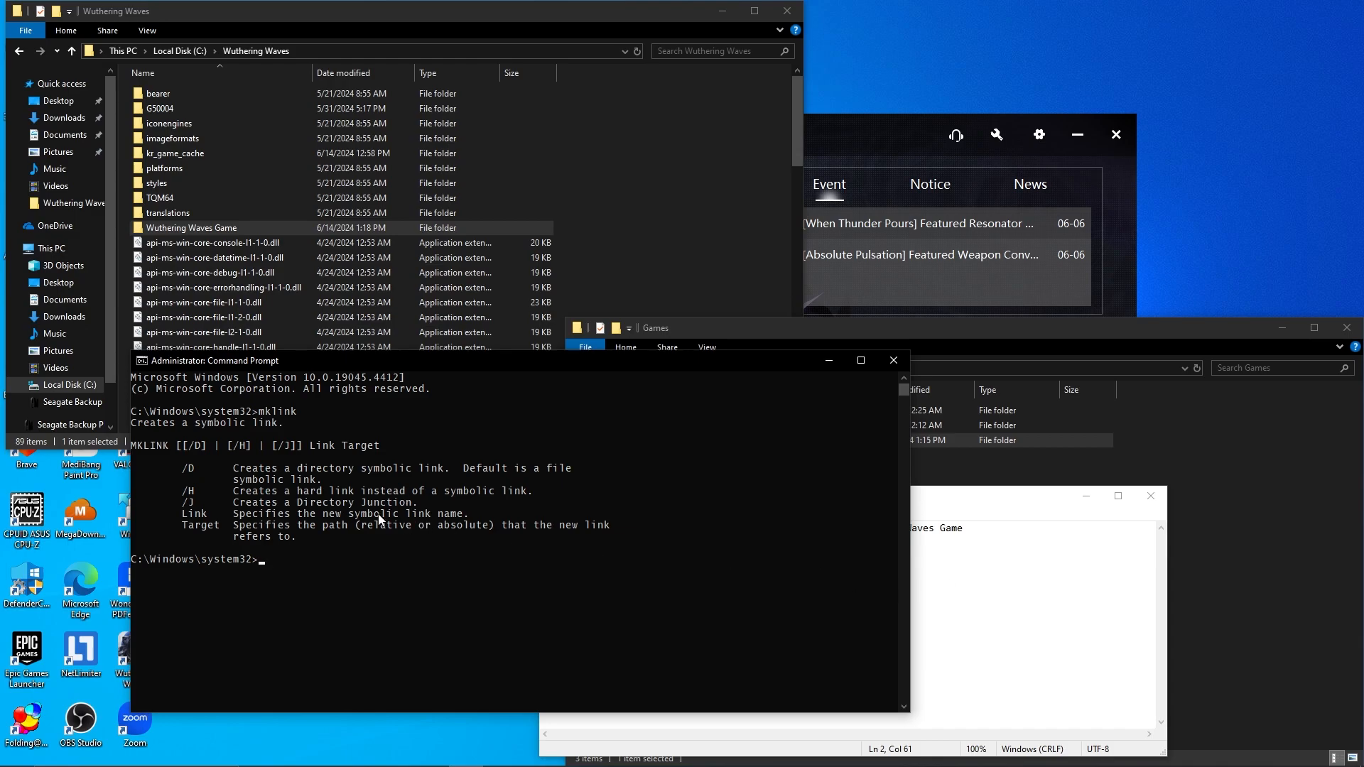
text(mk)
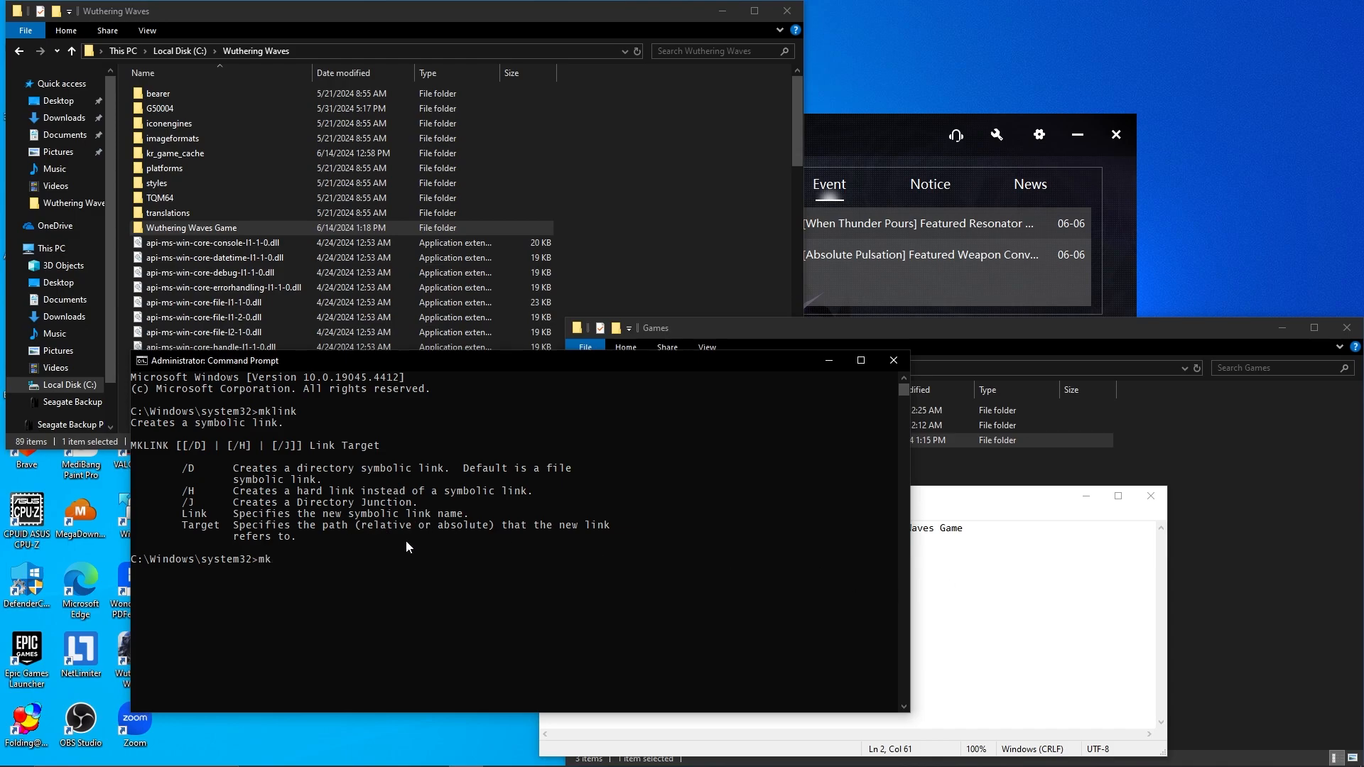
Run mklink /D "C:\Wuthering Waves\Wuthering Waves Game" "E:\Games\Wuthering Waves Game", which fails as the folder exists
text(link)
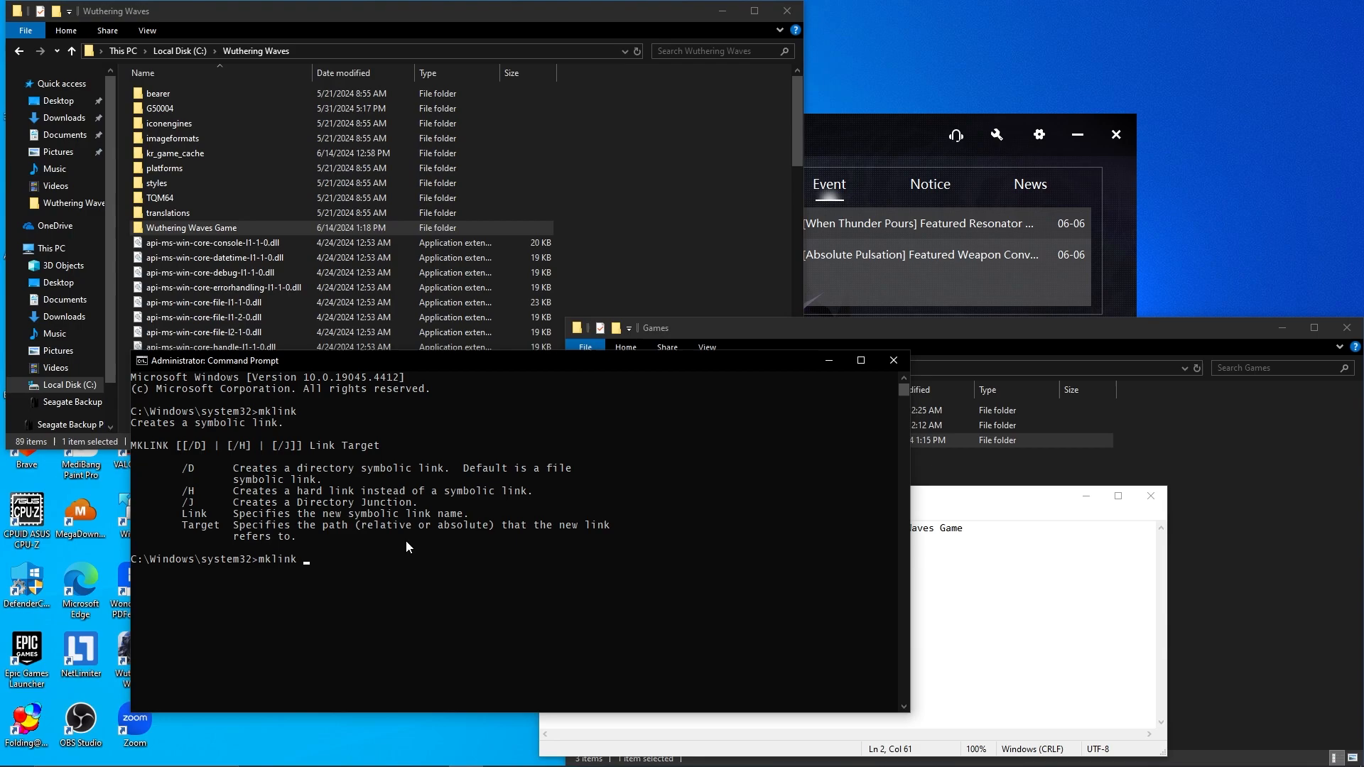
text(/D)
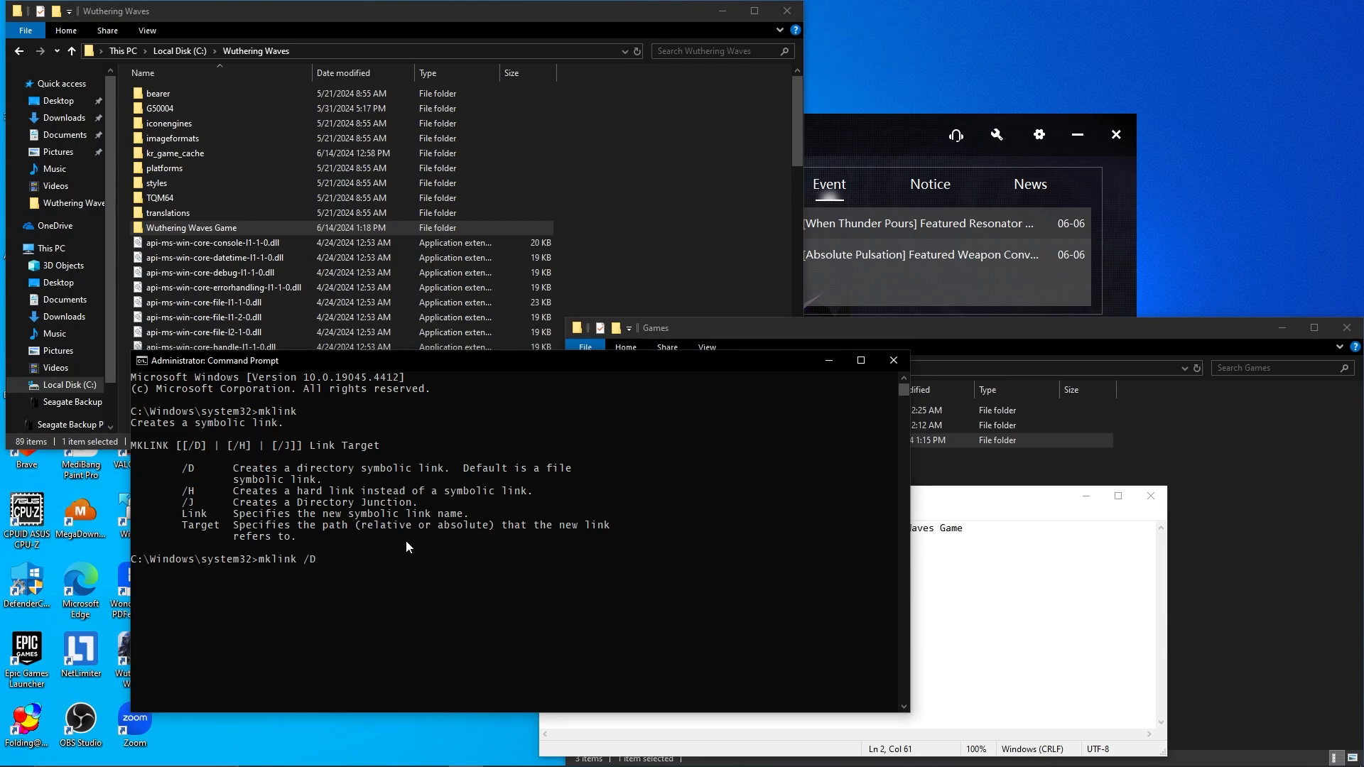
text("")
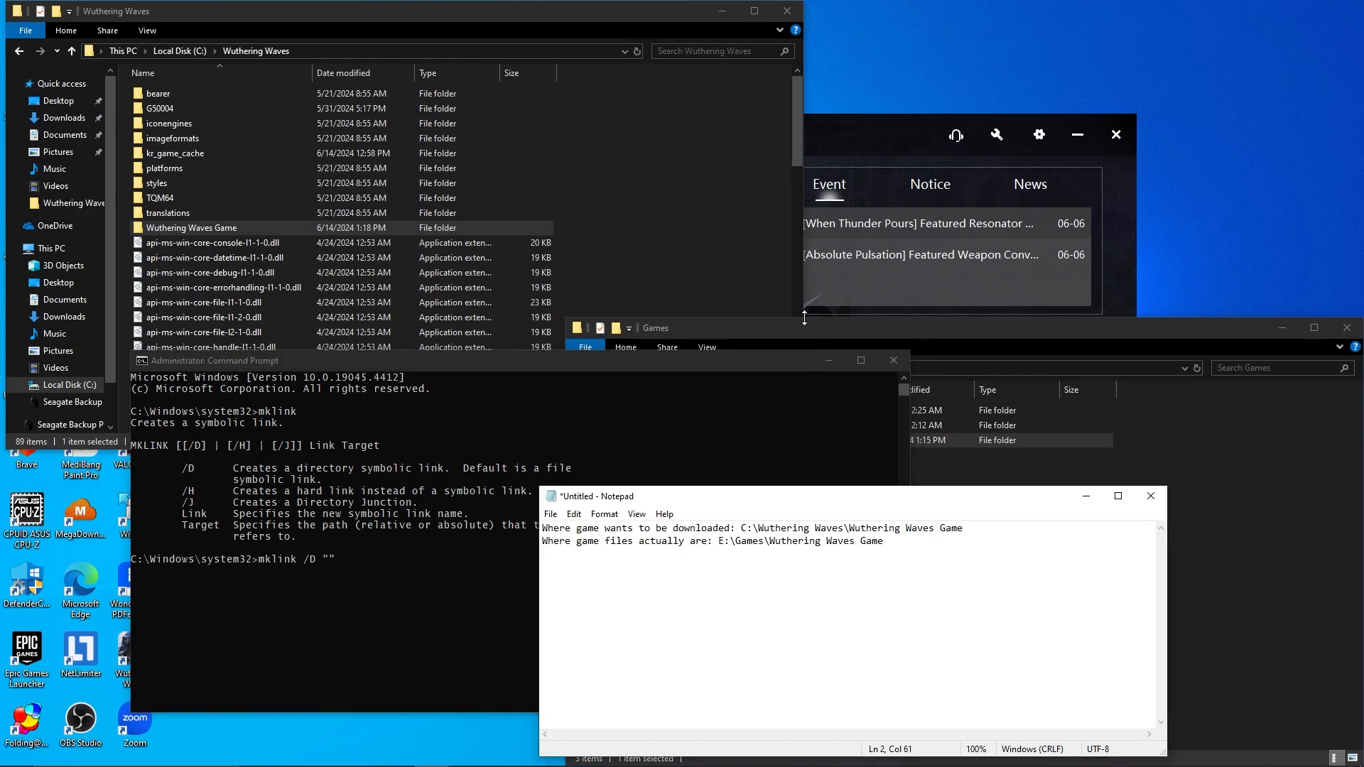
drag(853, 528, 883, 540)
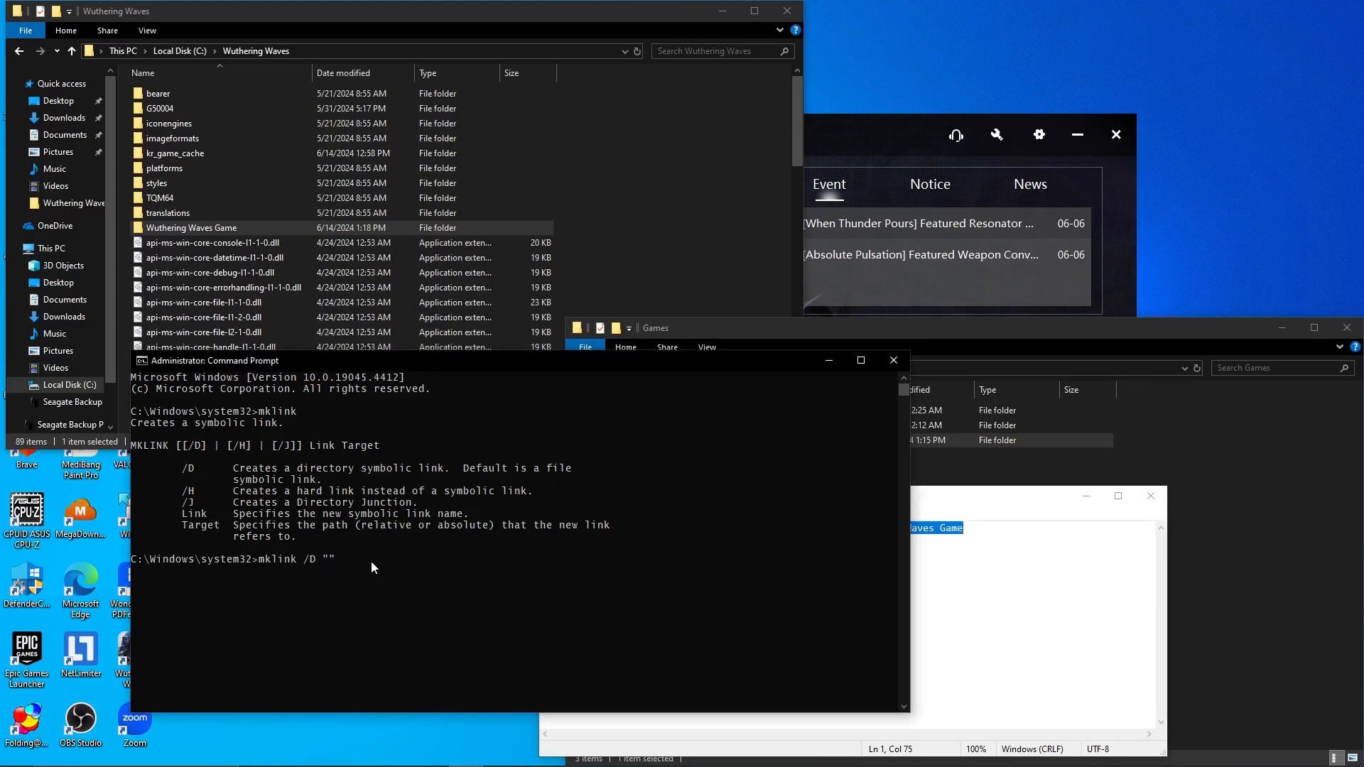
text(C:\Wuthering Waves\Wuthering Waves Game)
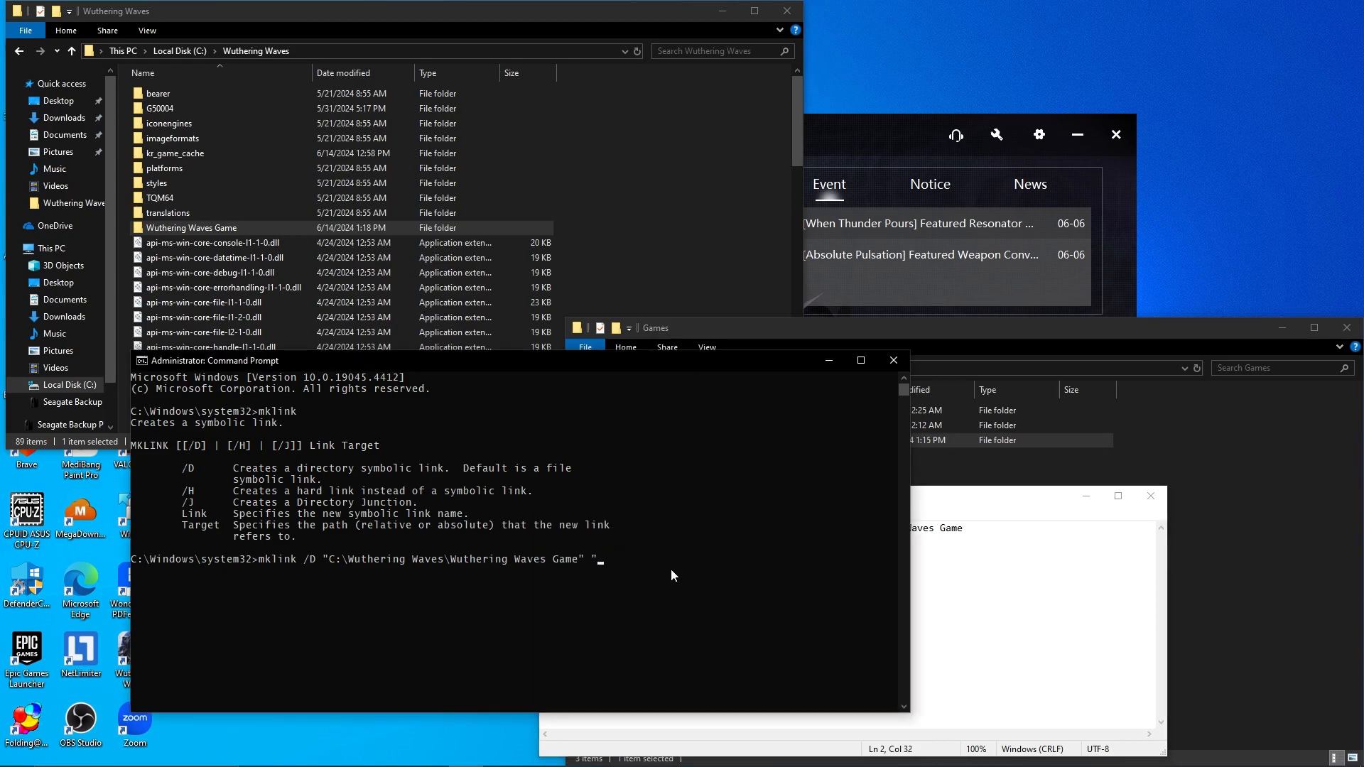
text(E:\Games\Wuthering Waves Game")
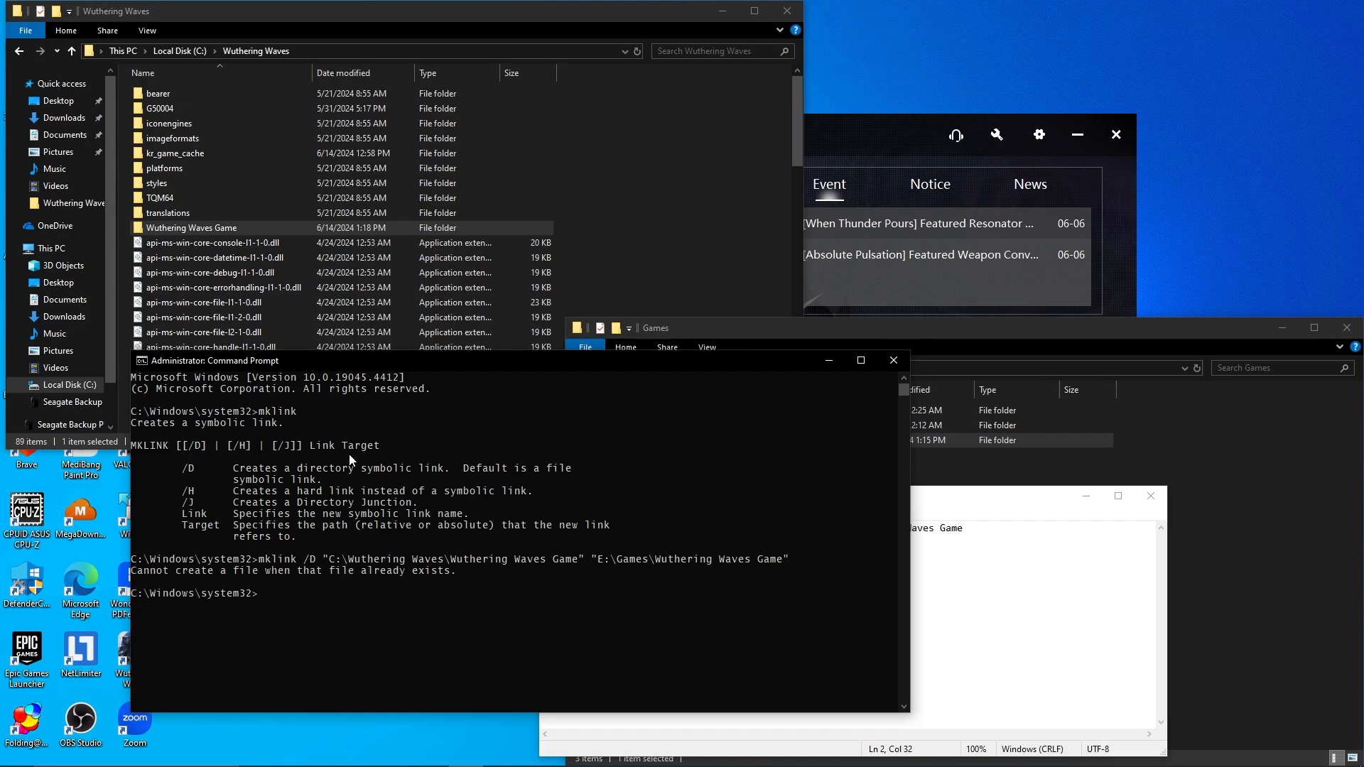
mouse_move(139, 582)
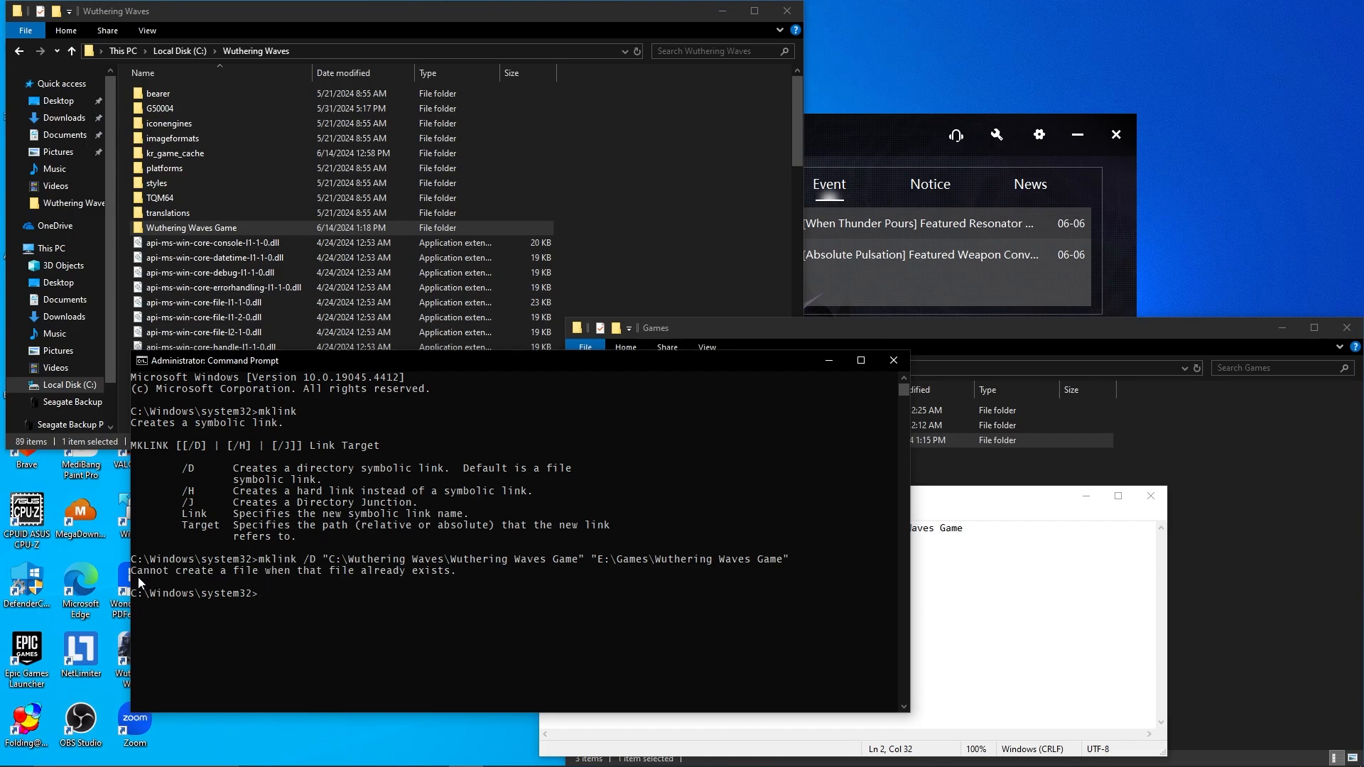
mouse_move(313, 579)
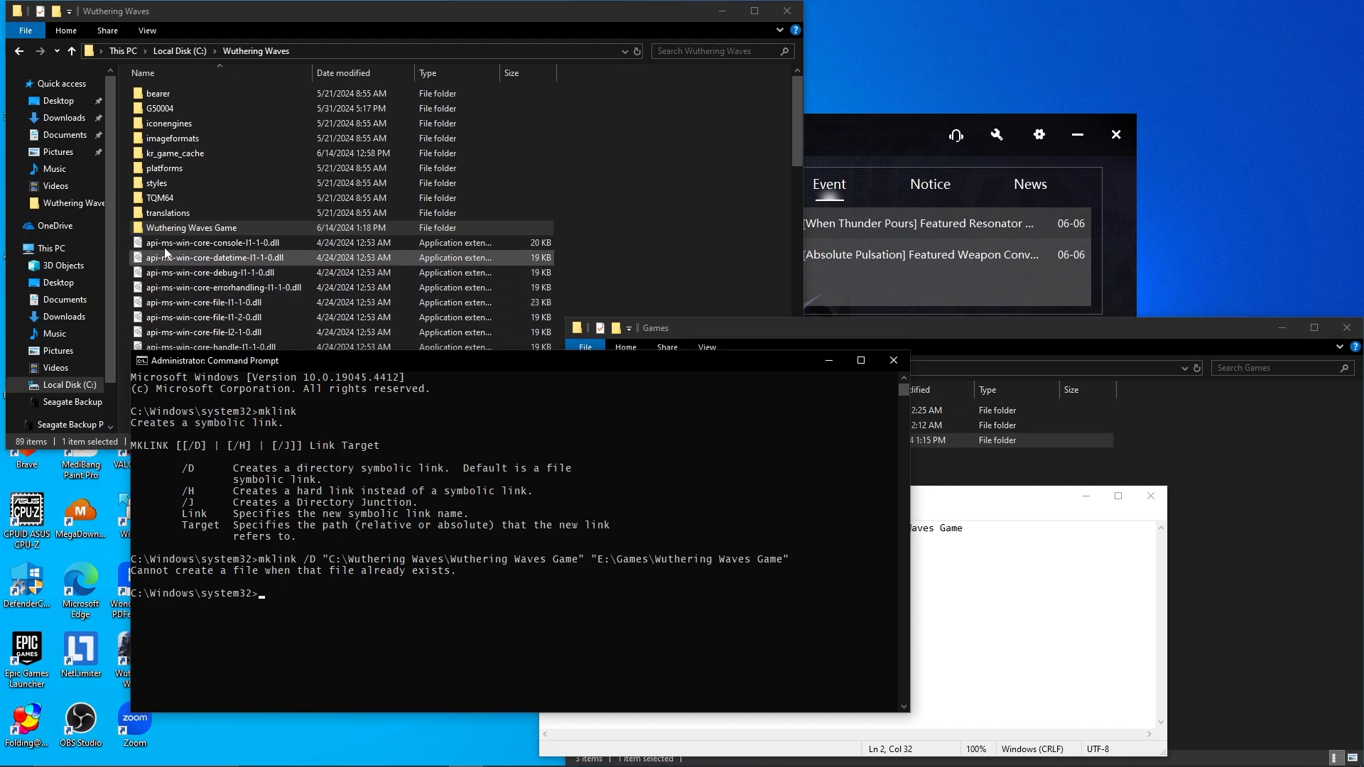
Permanently delete the empty Wuthering Waves Game folder from C:\Wuthering Waves
click(189, 227)
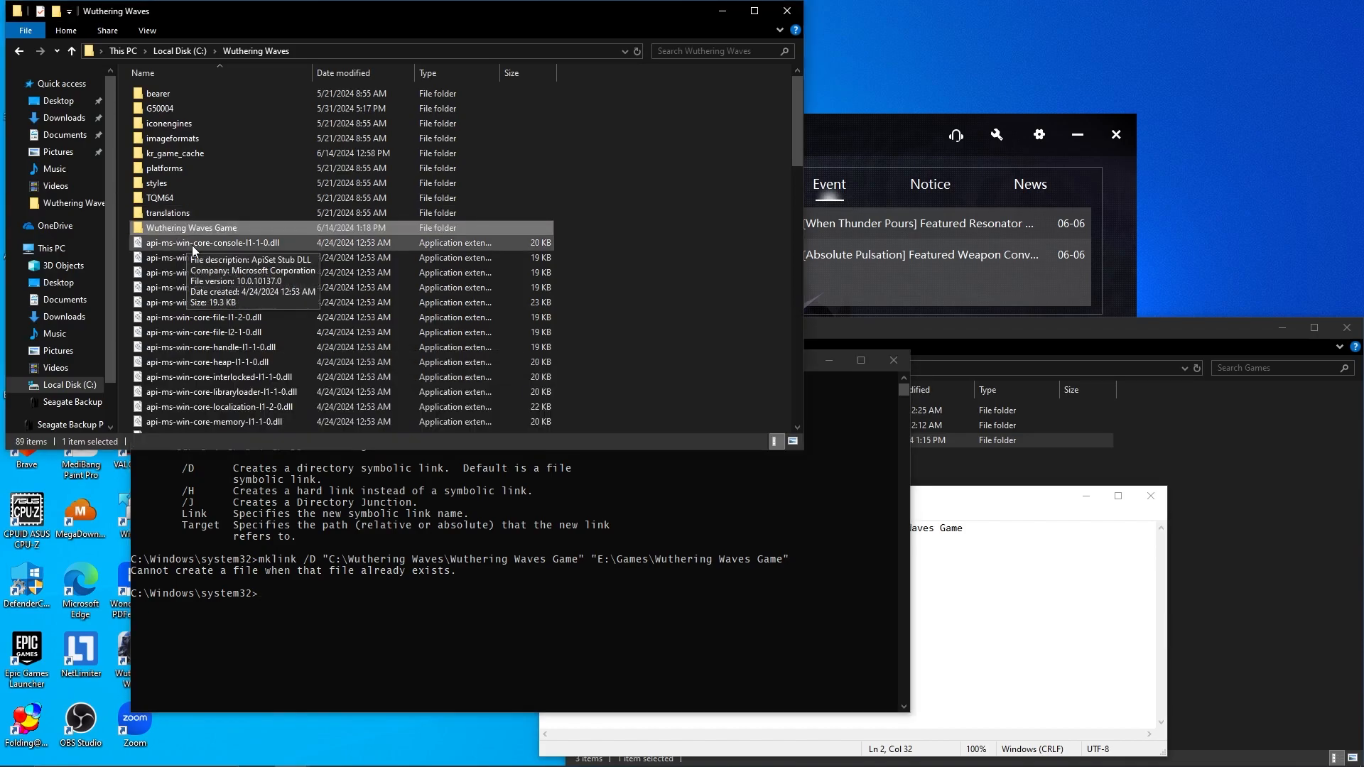
mouse_move(235, 228)
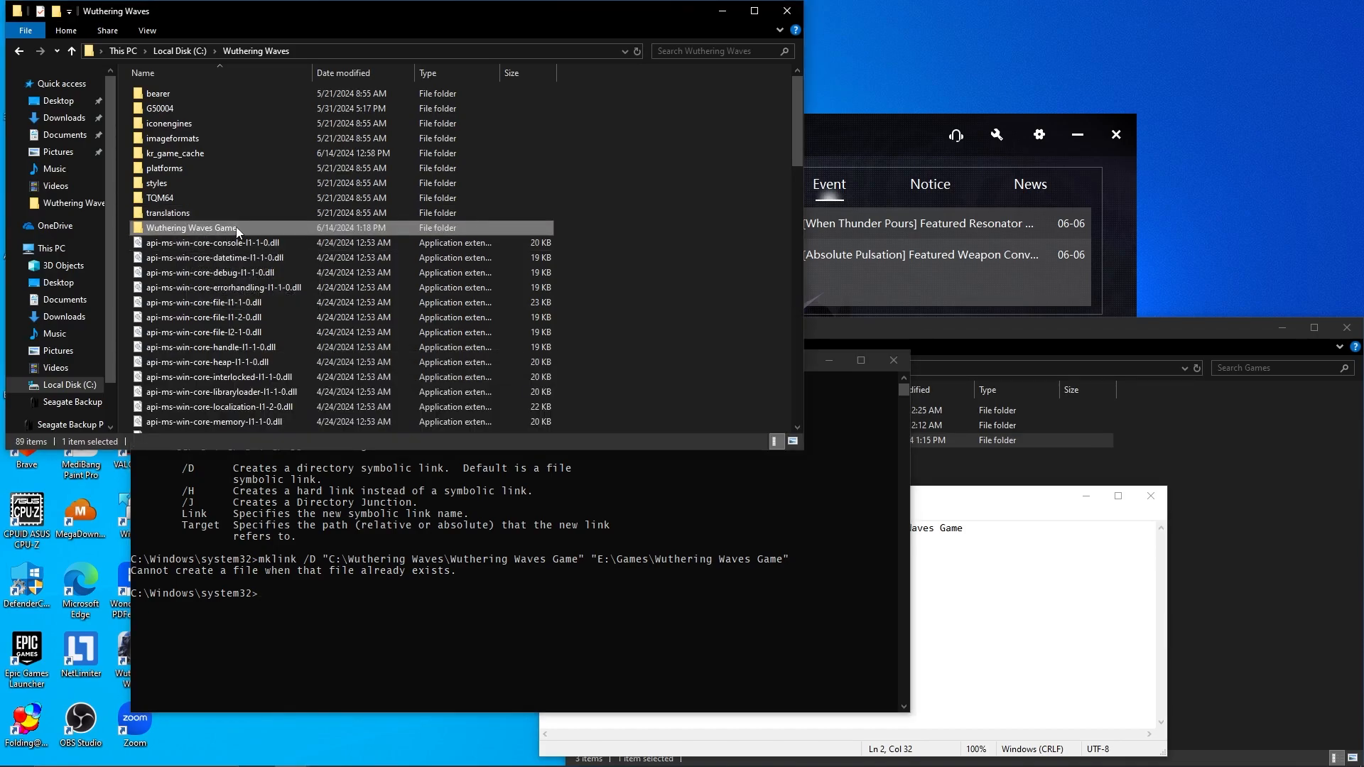
double_click(191, 228)
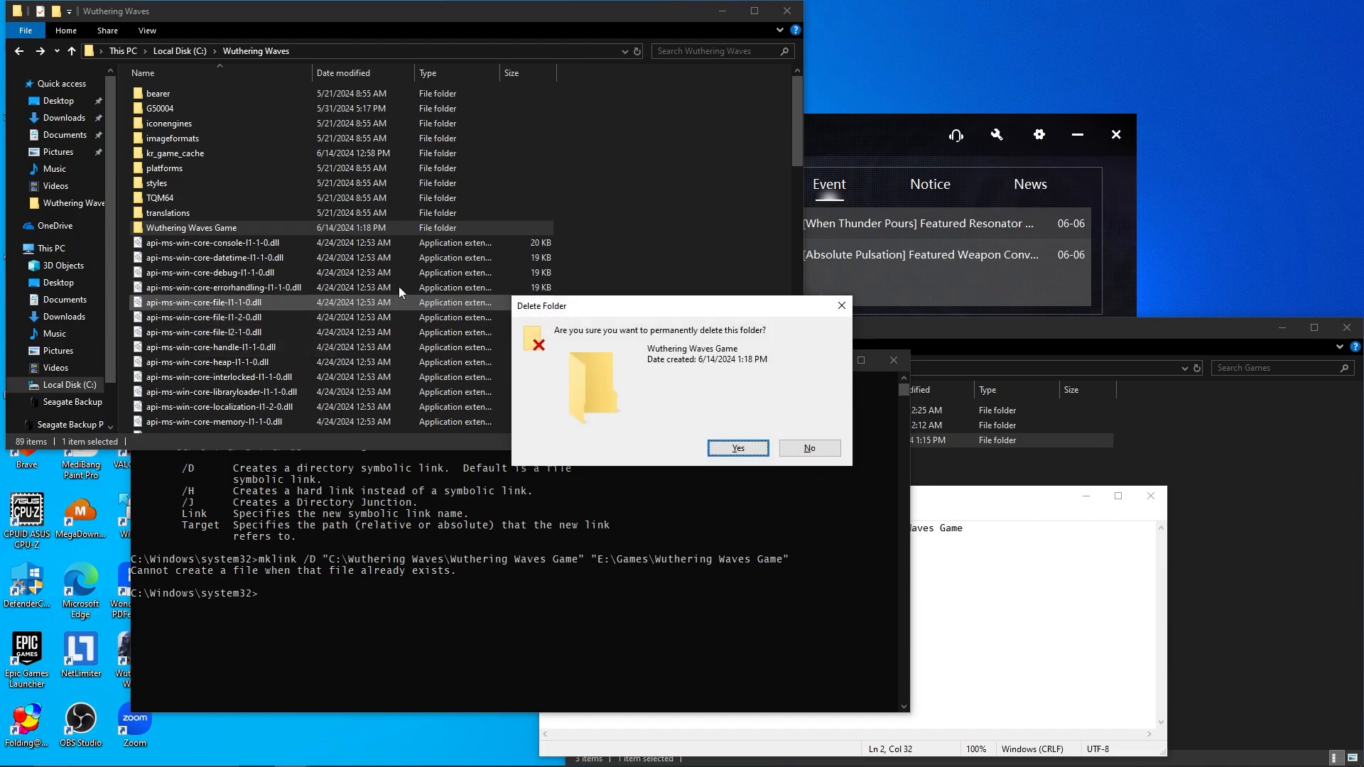
click(736, 447)
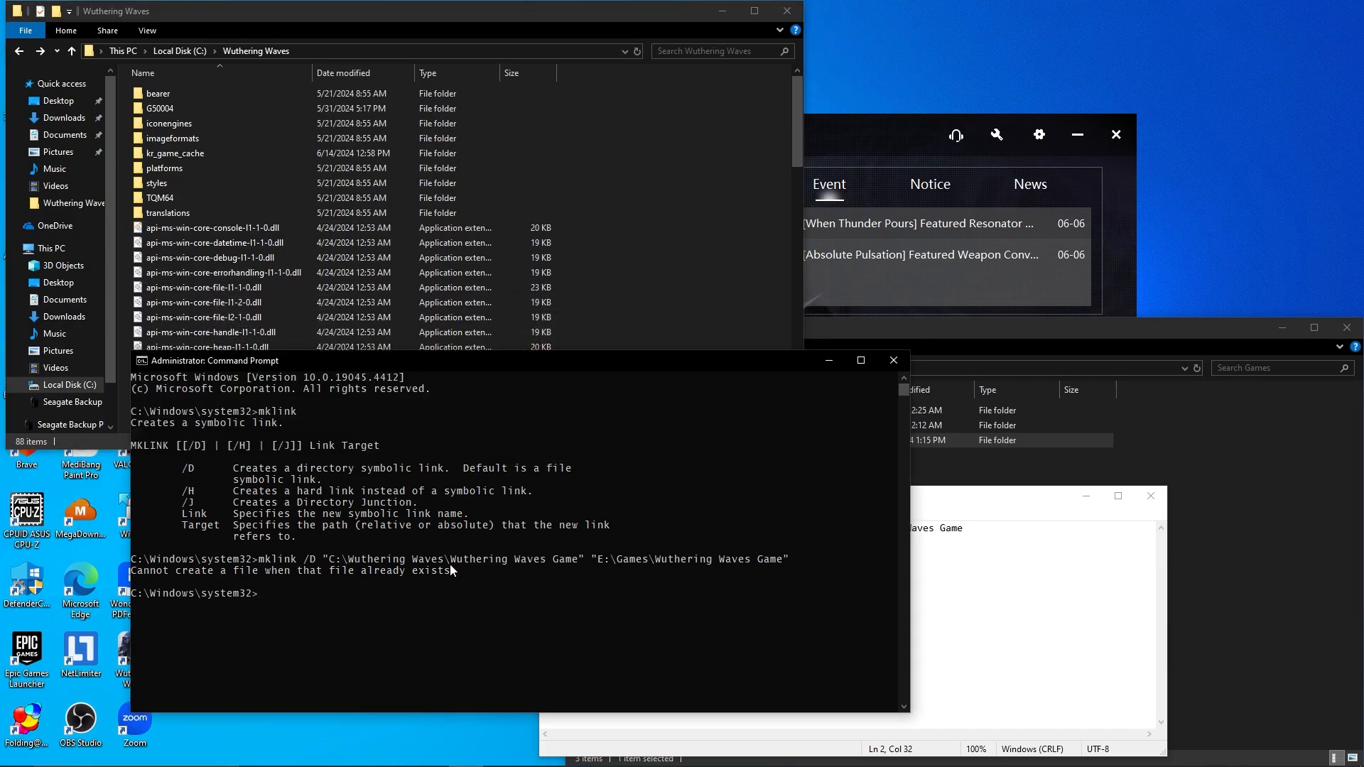
Rerun mklink /D so C:\Wuthering Waves\Wuthering Waves Game links to E:\Games\Wuthering Waves Game successfully
text(mklink /D "C:\Wuthering Waves\Wuthering Waves Game" "E:\Games\Wuthering Waves Game")
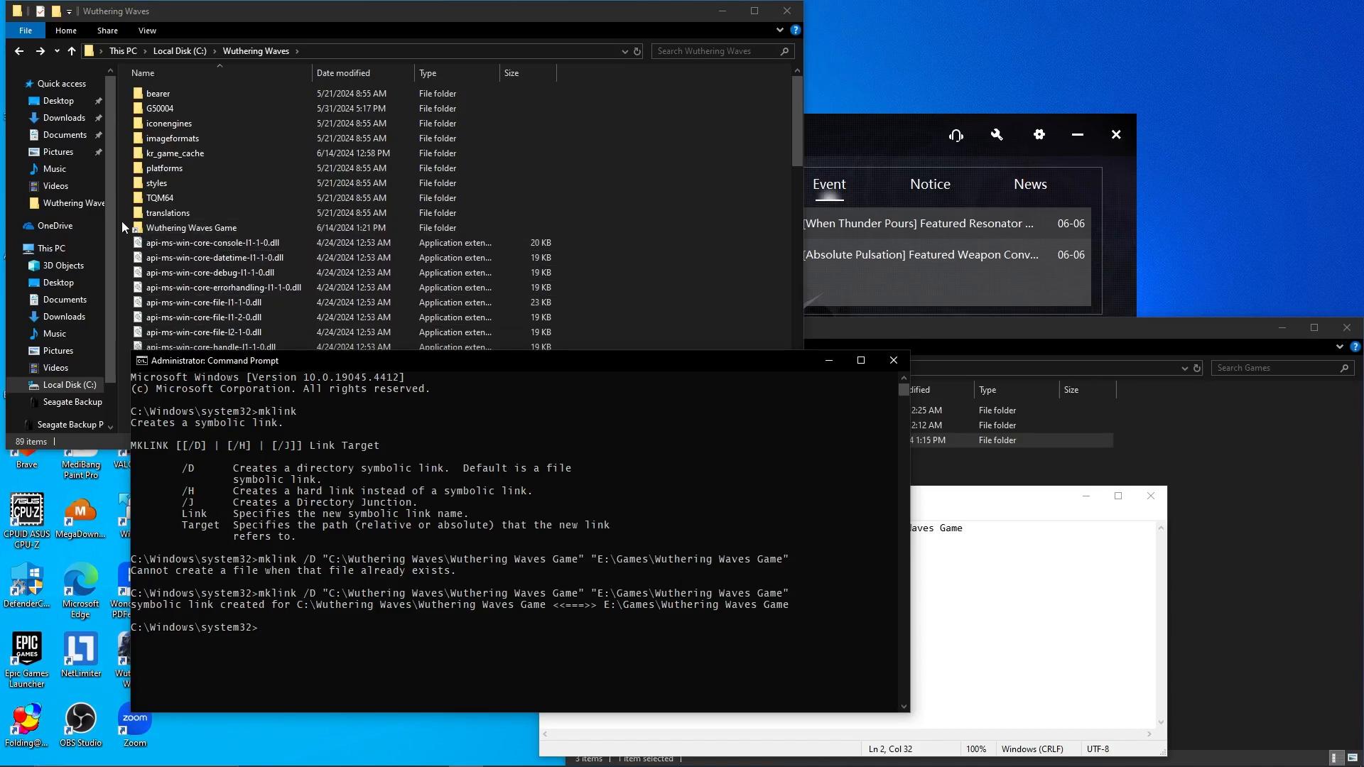
click(192, 227)
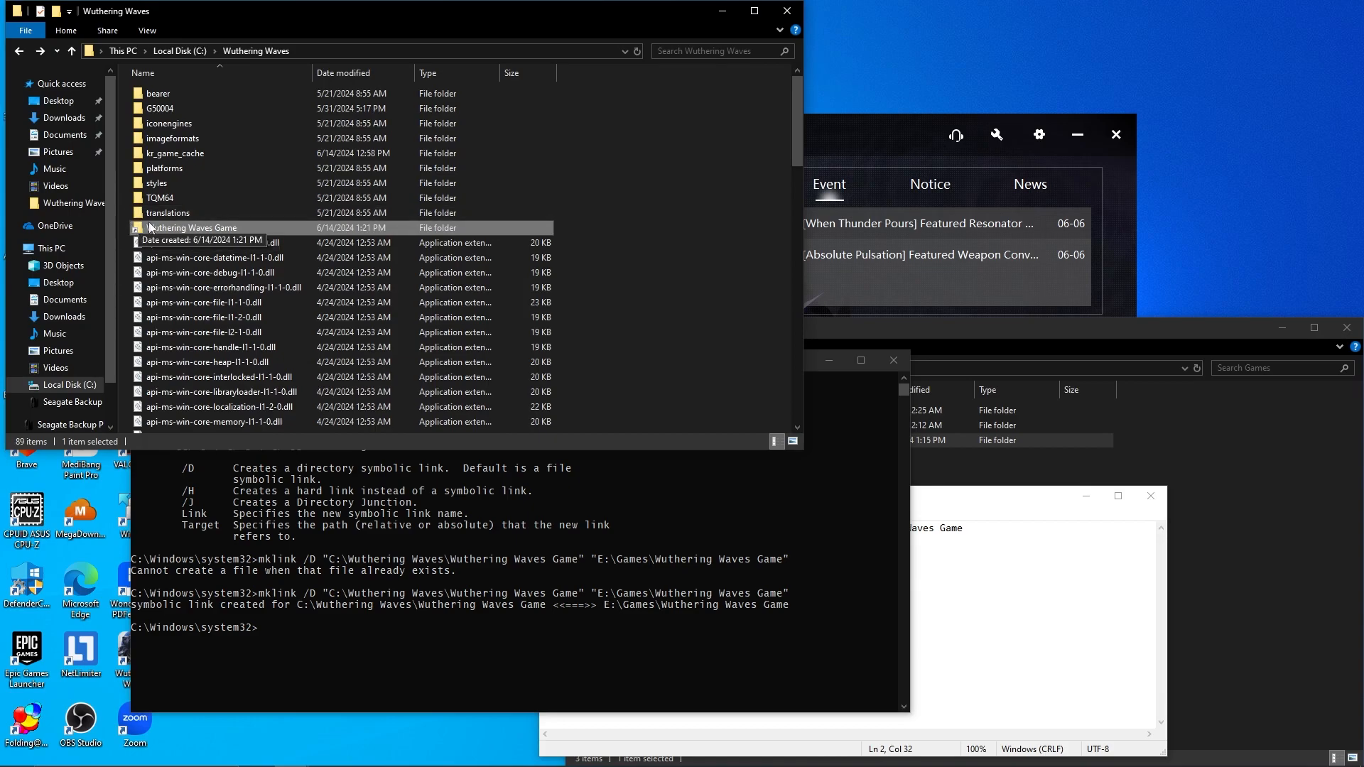
Create a test text document in the E: game folder and confirm it appears in the linked C: folder
double_click(190, 228)
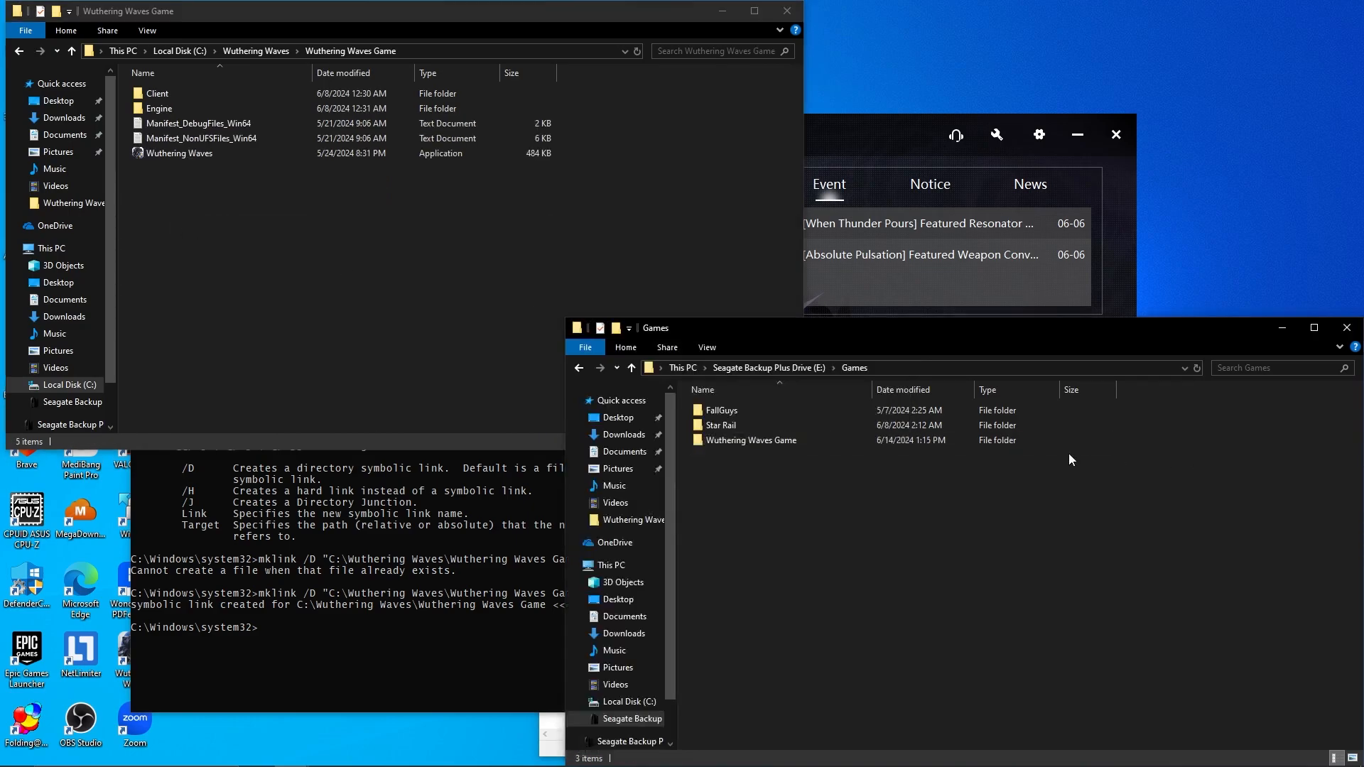
double_click(755, 440)
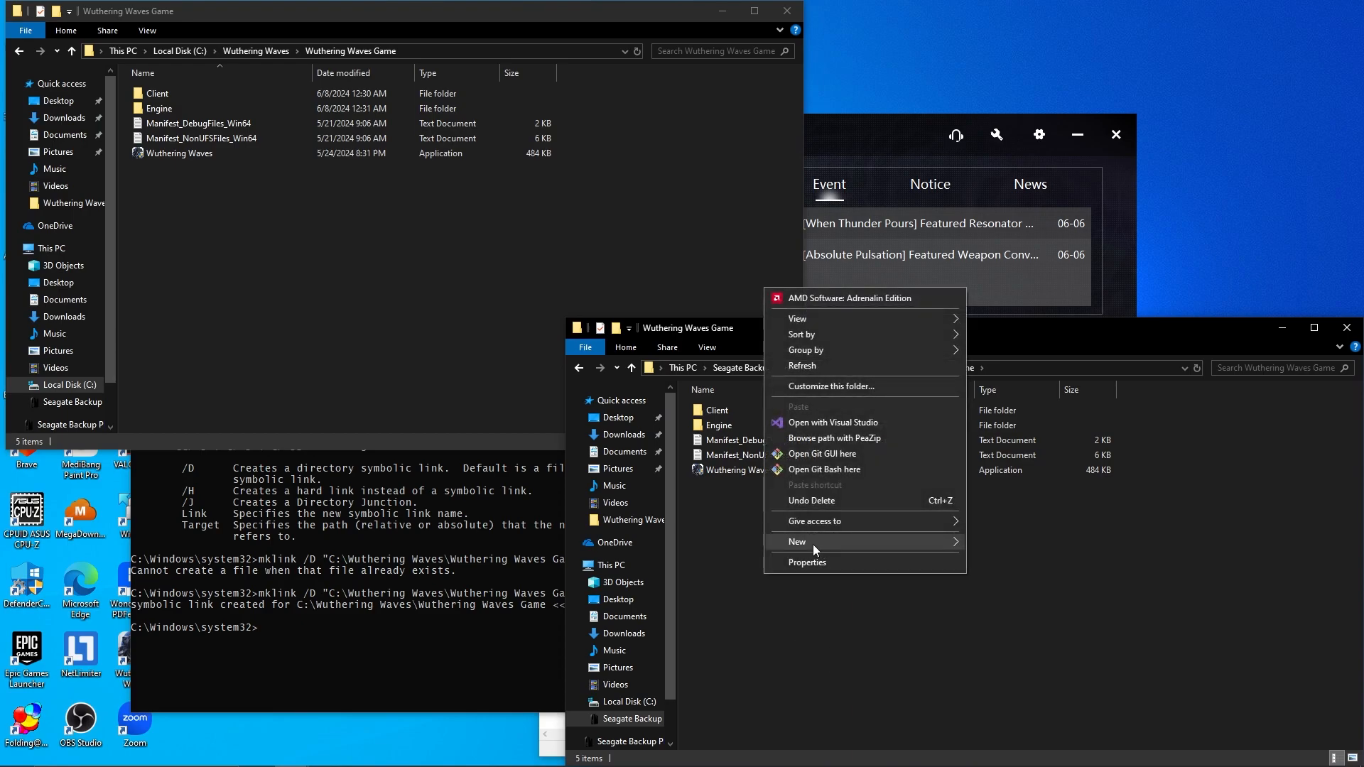
click(797, 541)
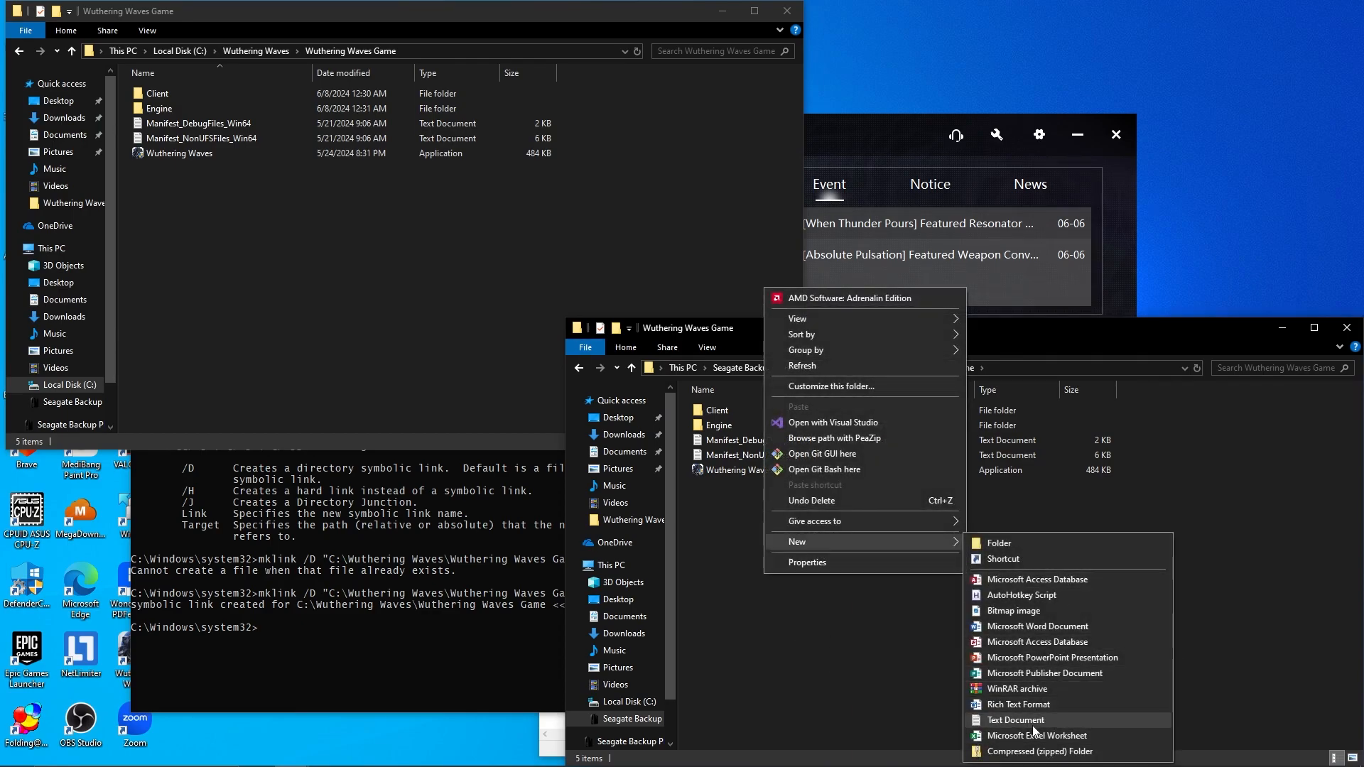
click(1014, 720)
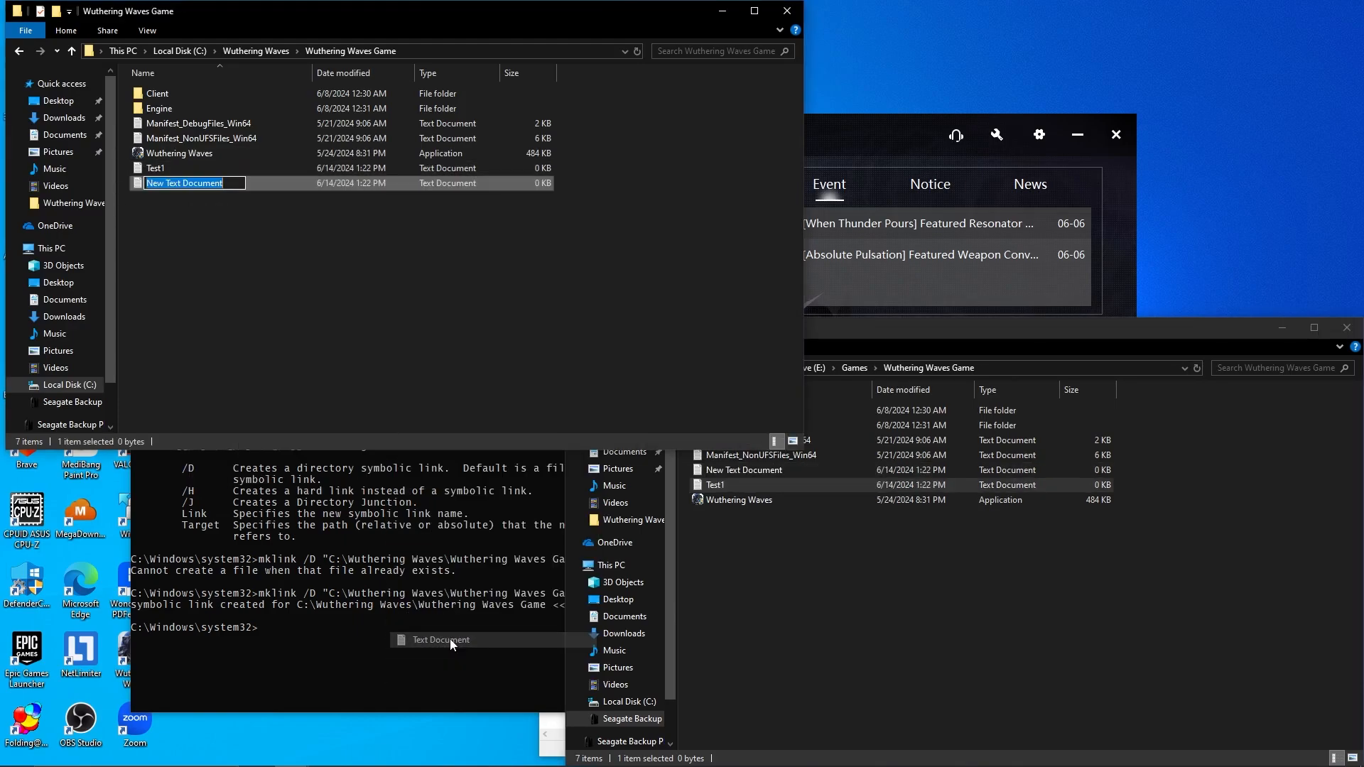
text(Te)
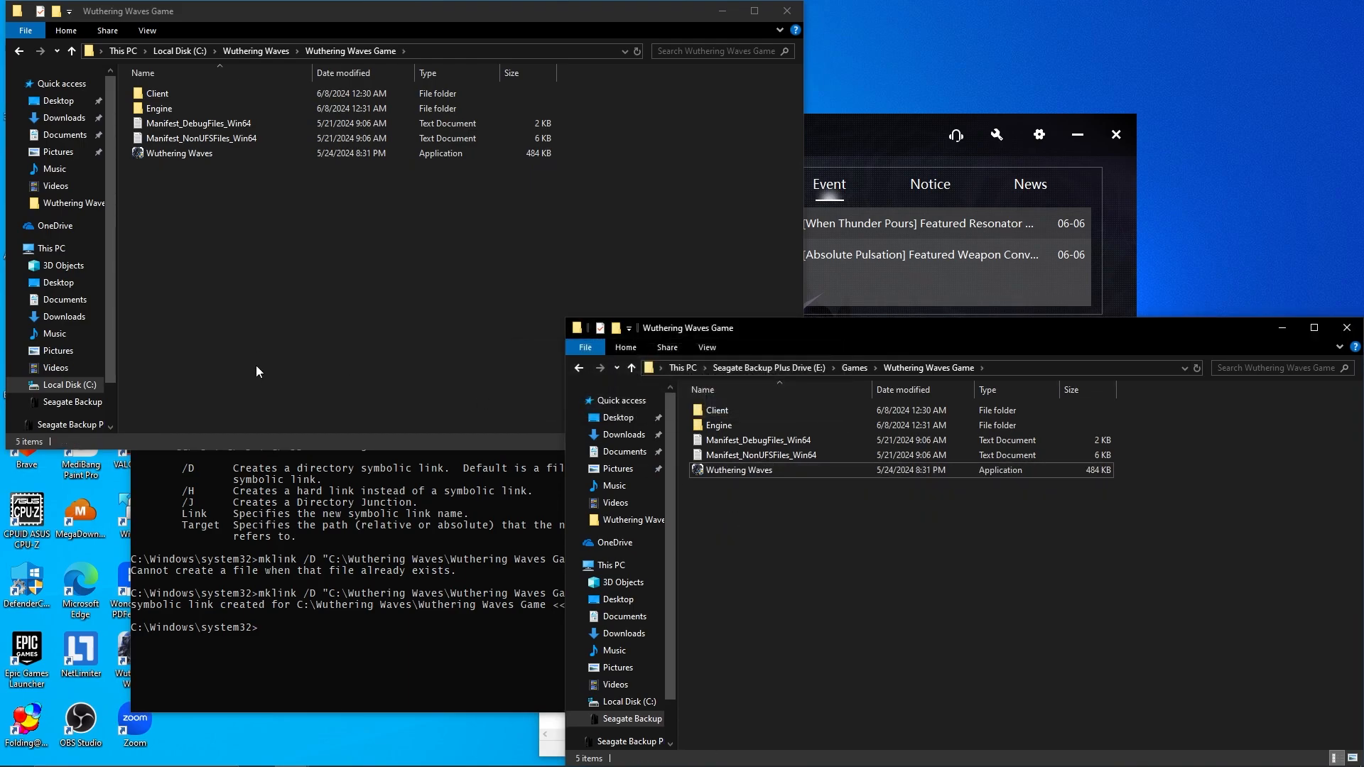
mouse_move(328, 585)
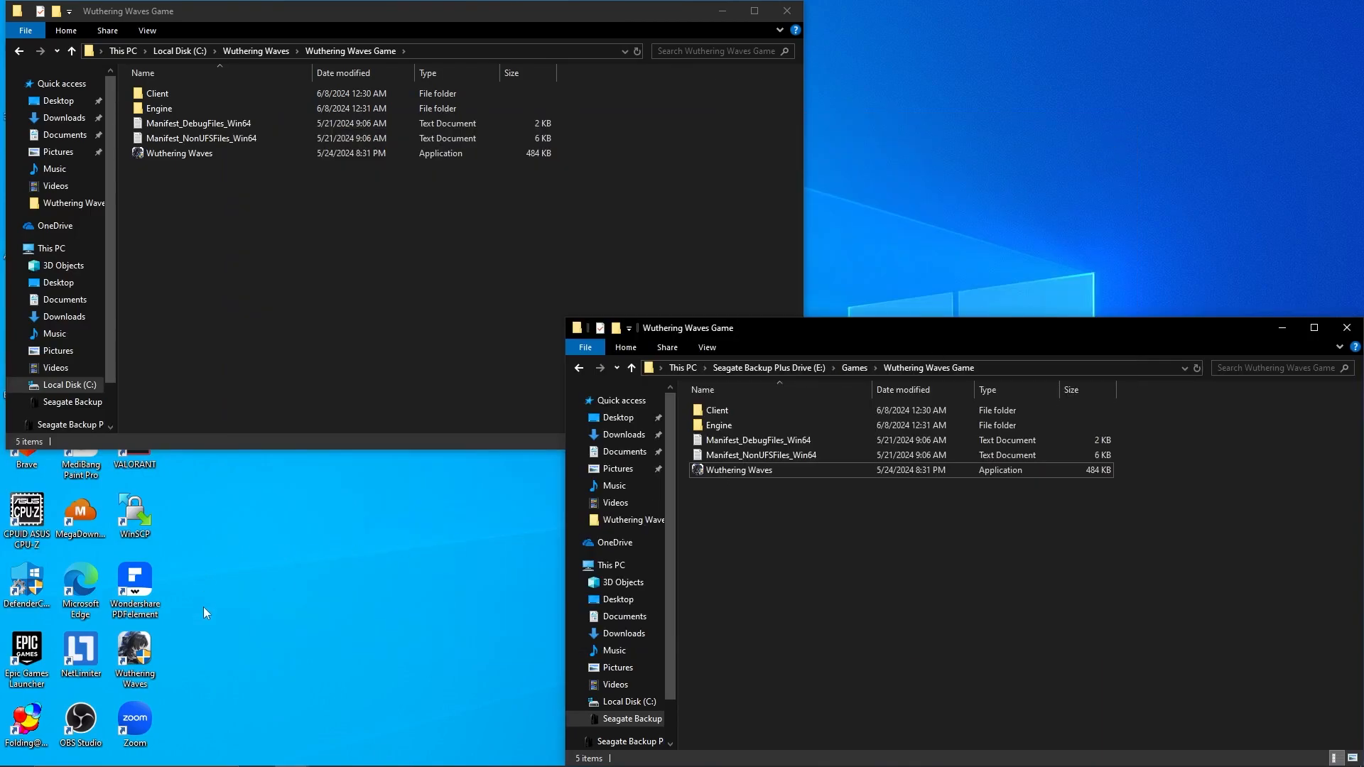
Launch the Wuthering Waves launcher from the desktop shortcut and start the game
double_click(180, 153)
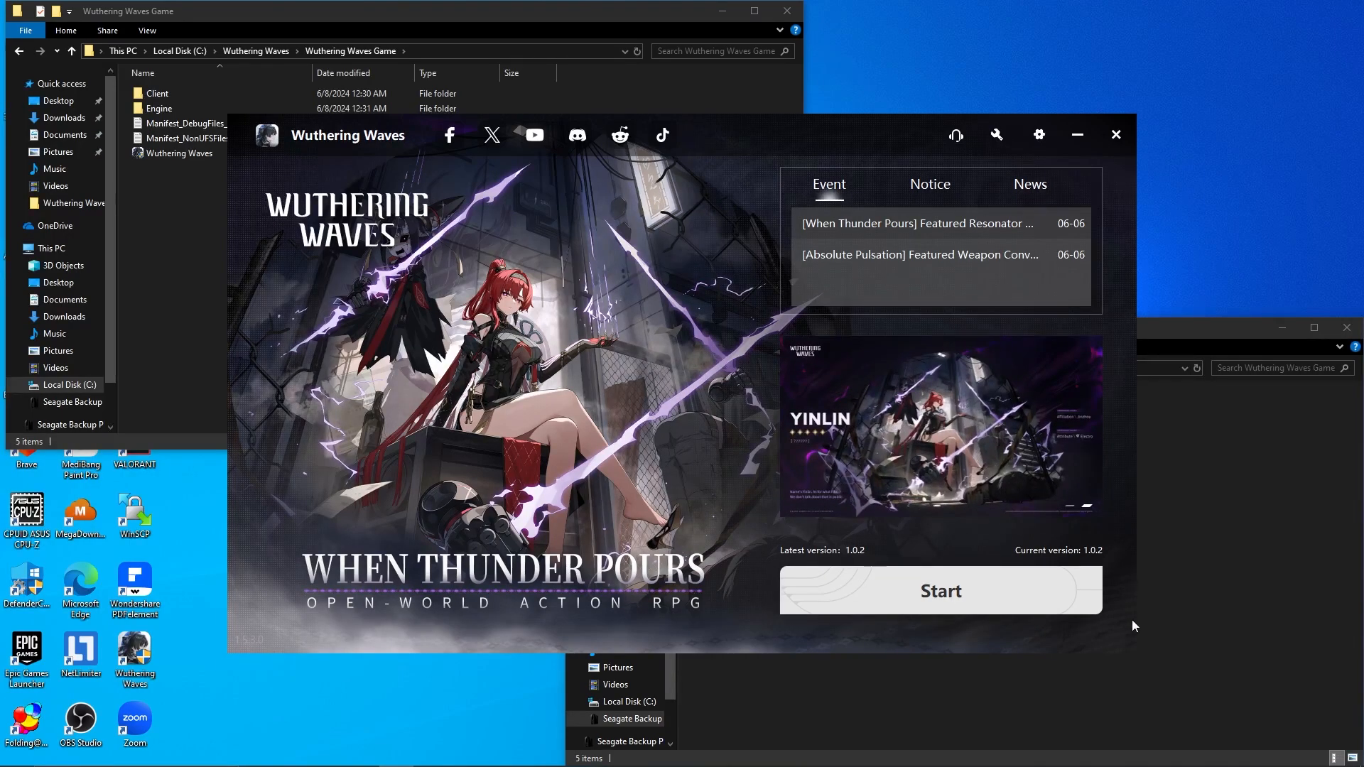
mouse_move(997, 655)
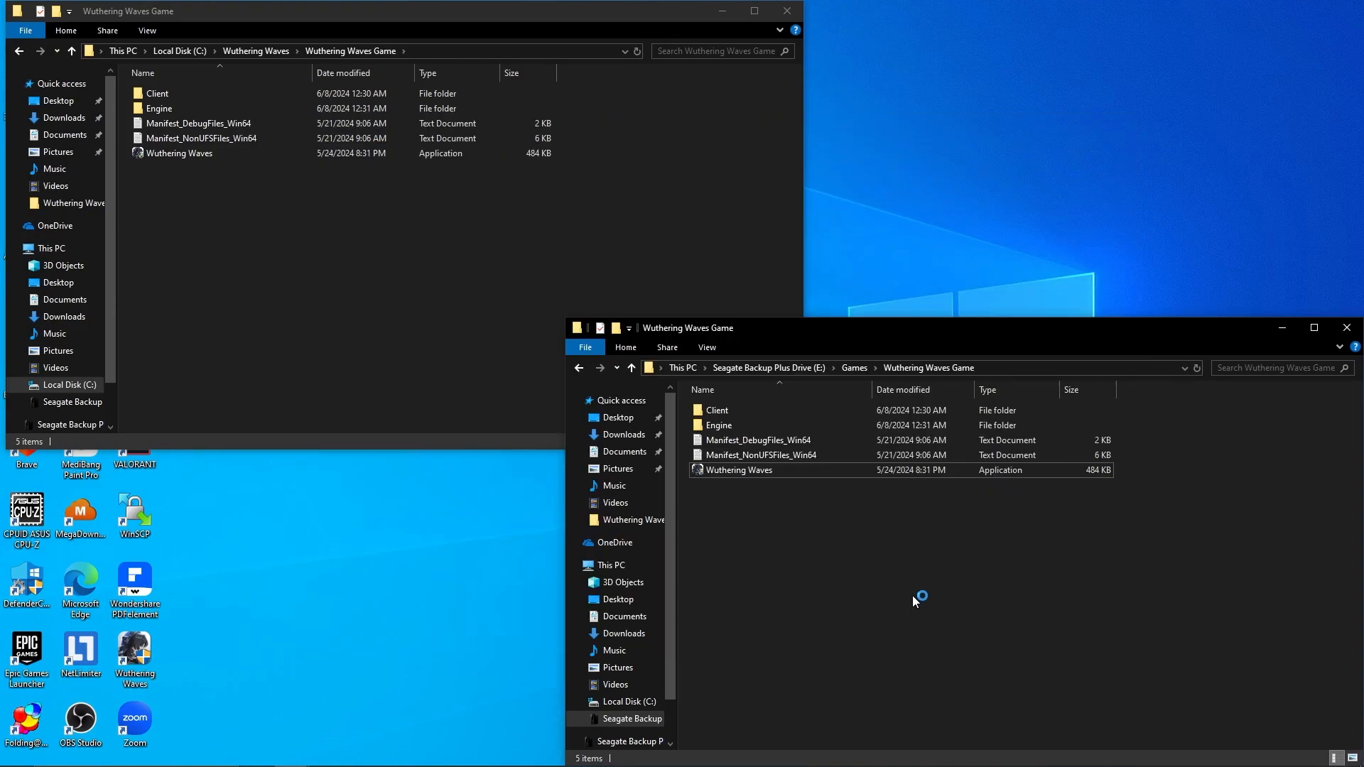
mouse_move(900, 635)
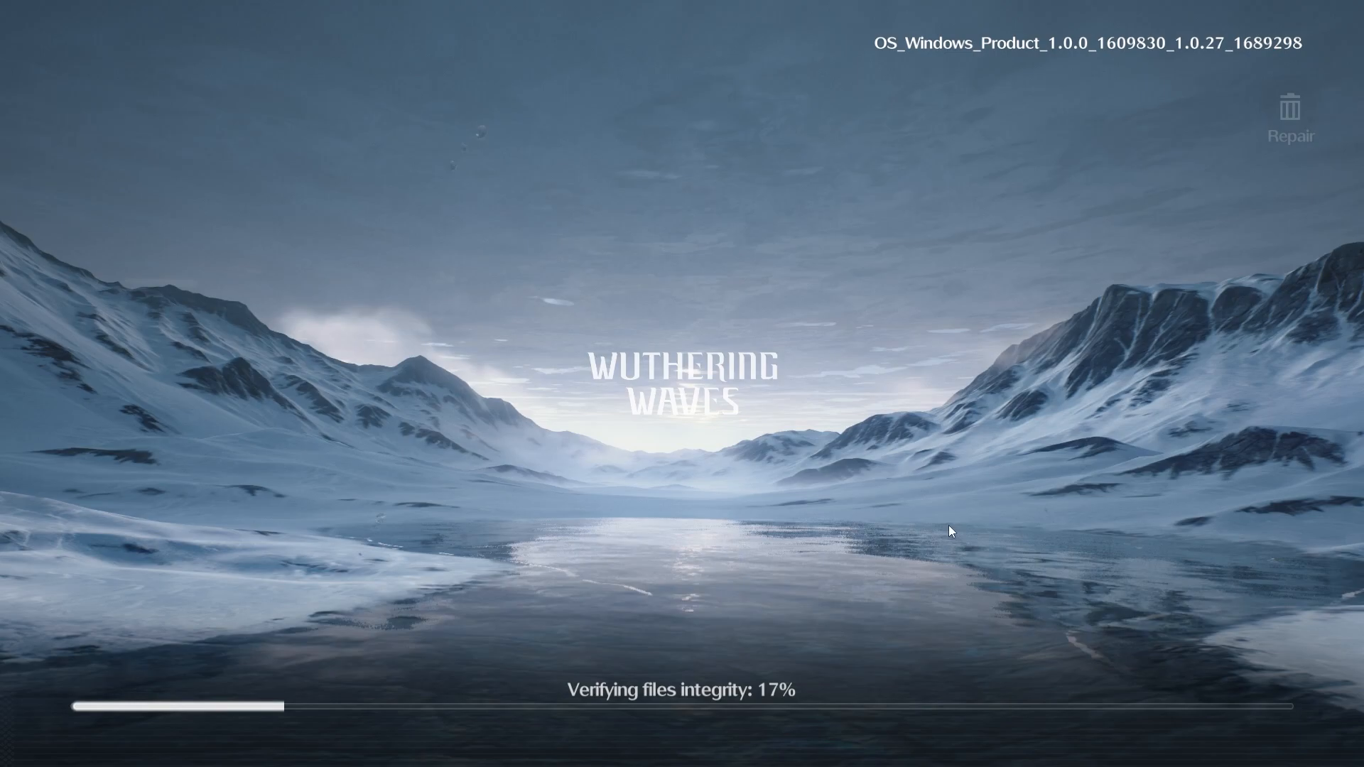
mouse_move(998, 563)
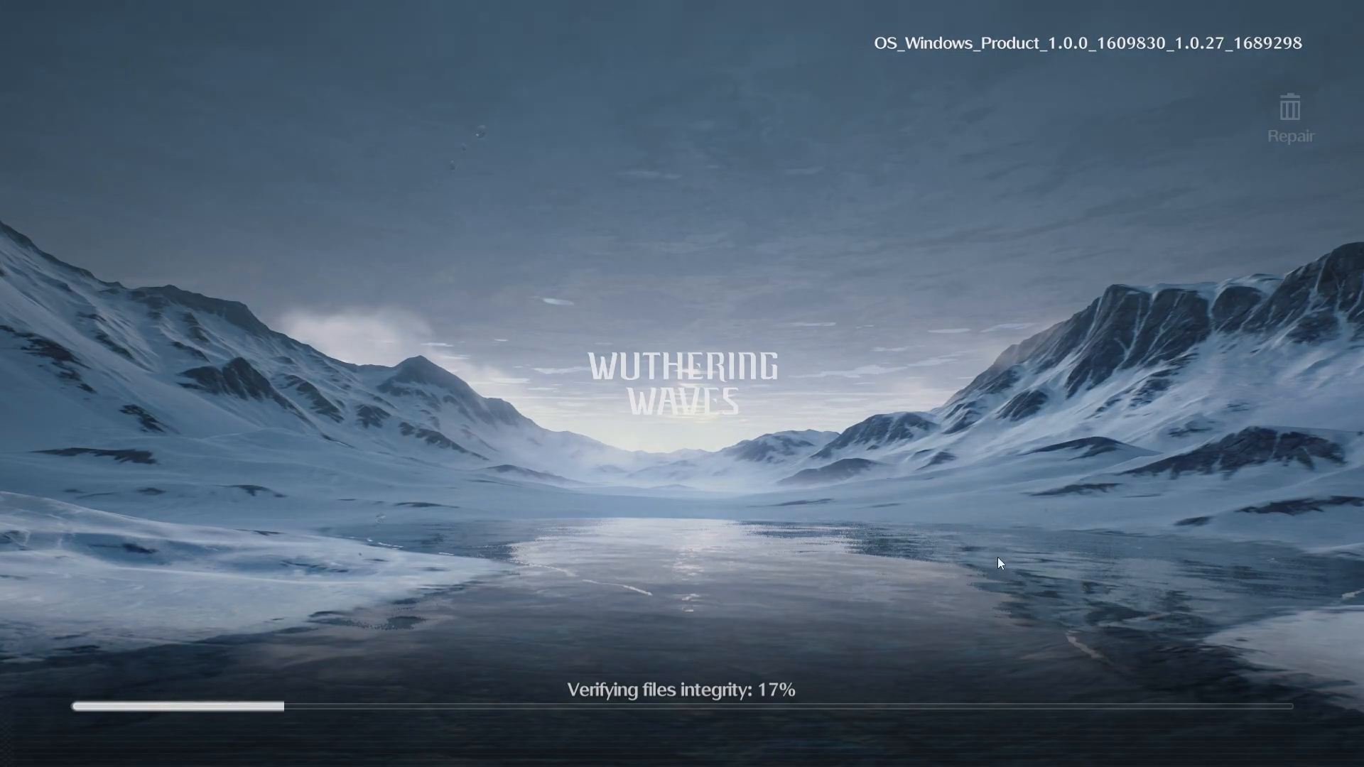